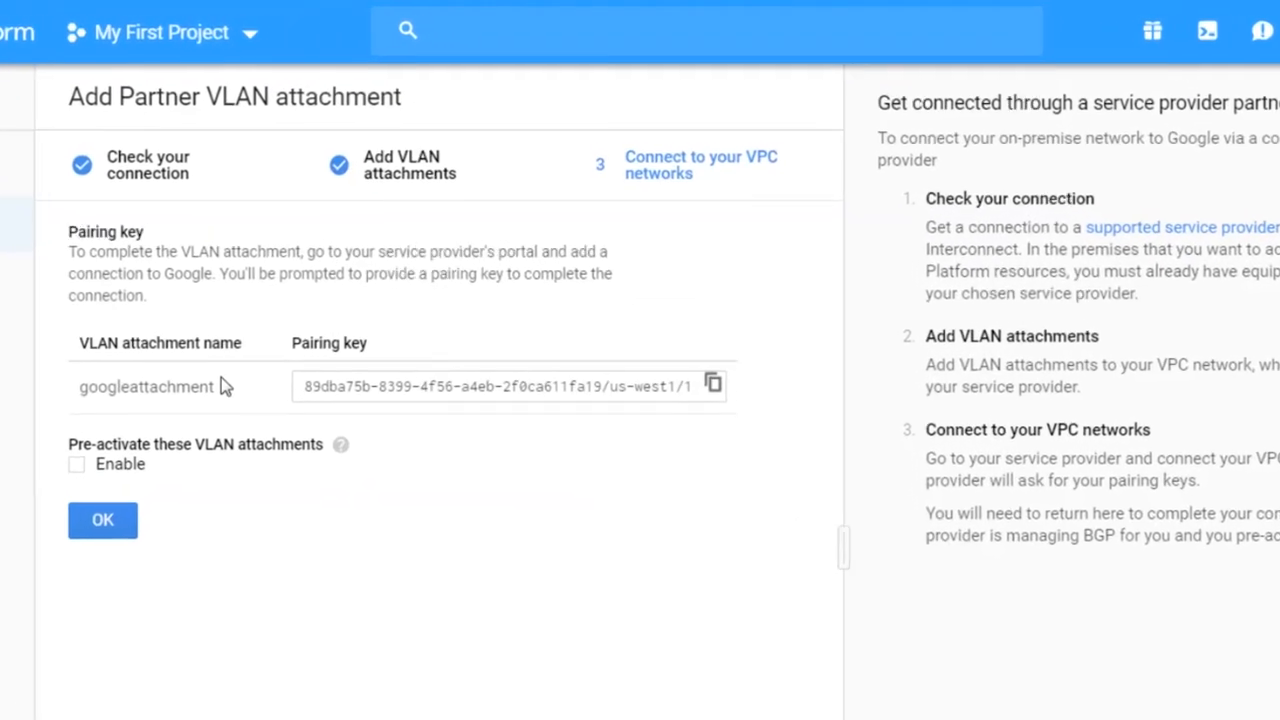
pyautogui.moveTo(713, 406)
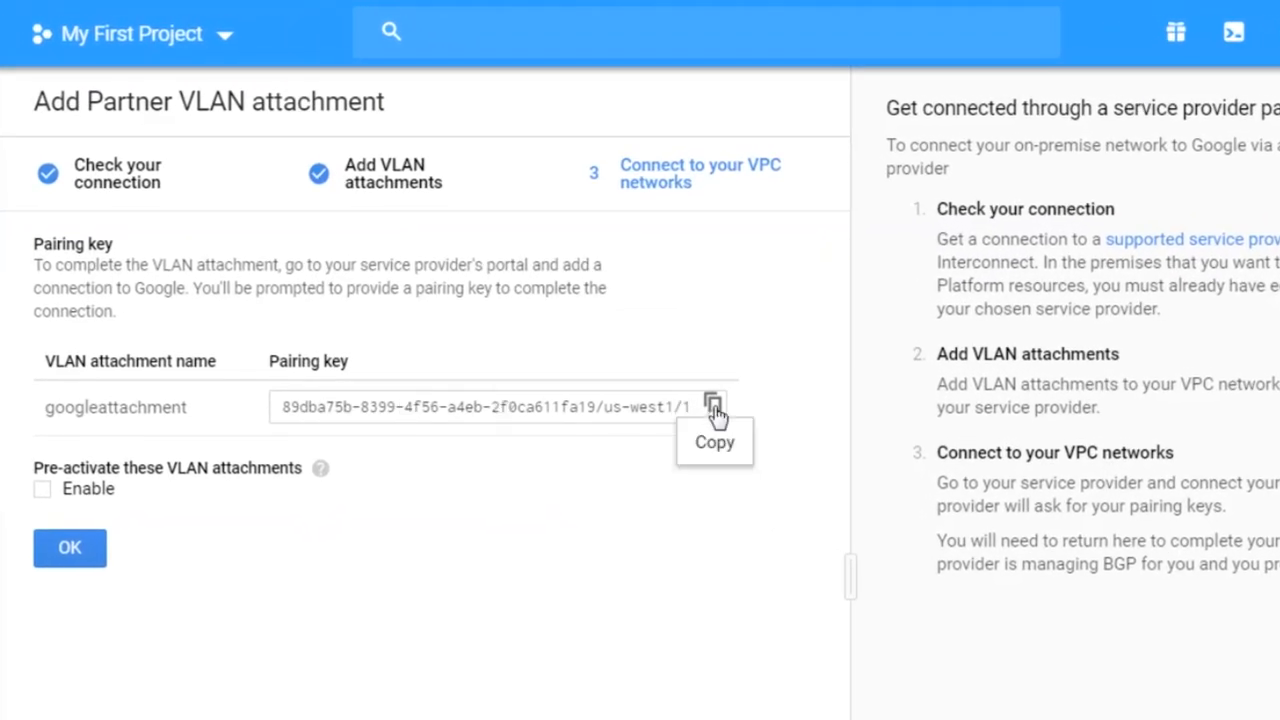
# Step: Copy the googleattachment pairing key and confirm the Partner VLAN attachment
pyautogui.click(710, 407)
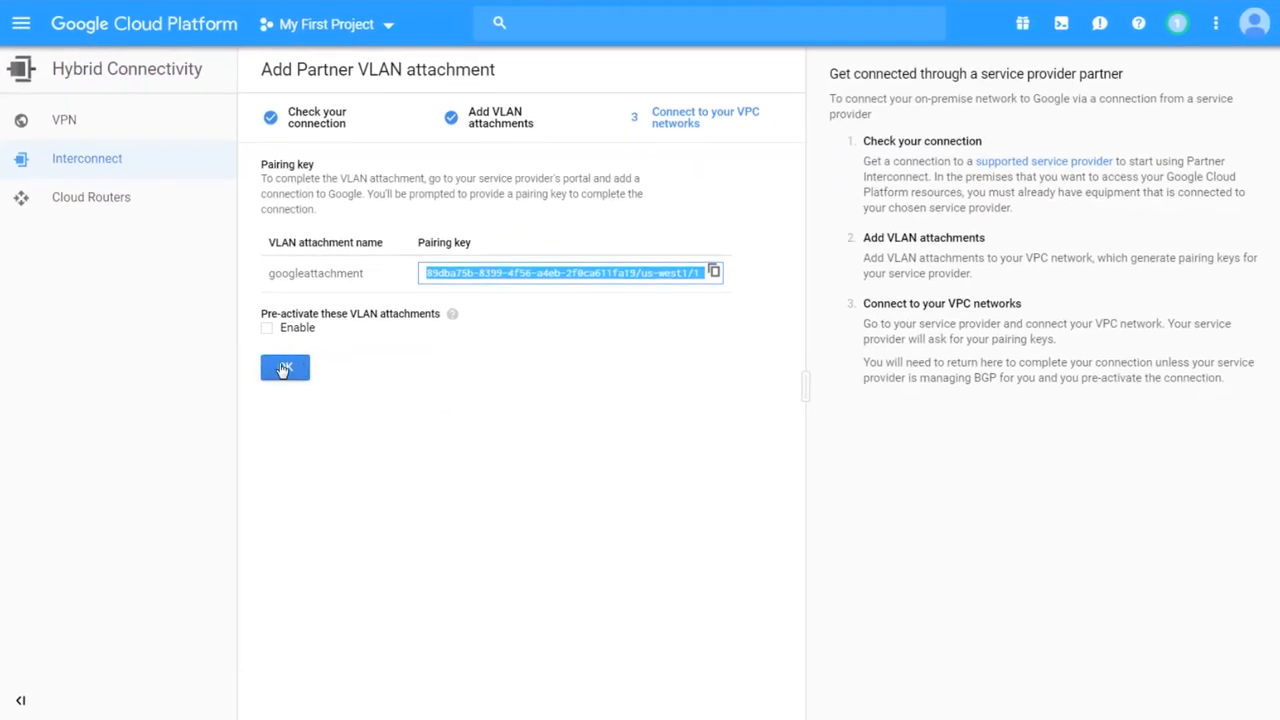
pyautogui.click(285, 367)
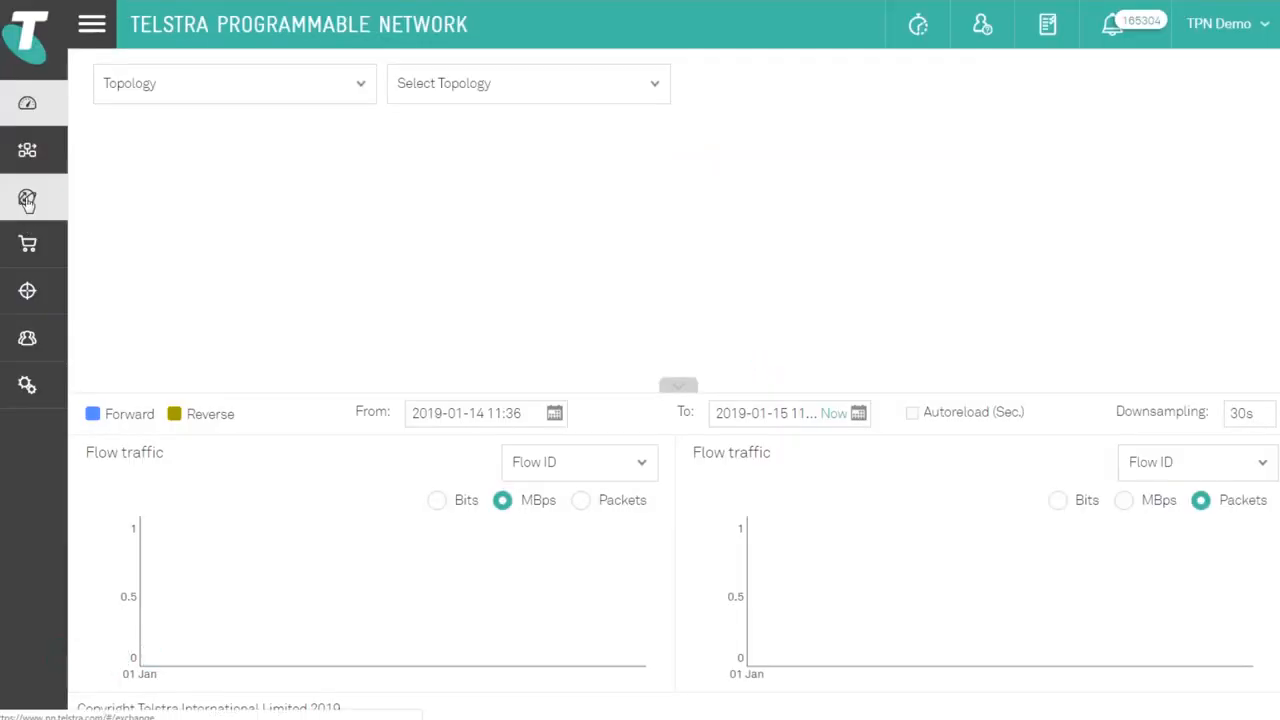
# Step: Open Global Exchange and scroll down to the Google Cloud Partner Interconnect tiles
pyautogui.click(27, 197)
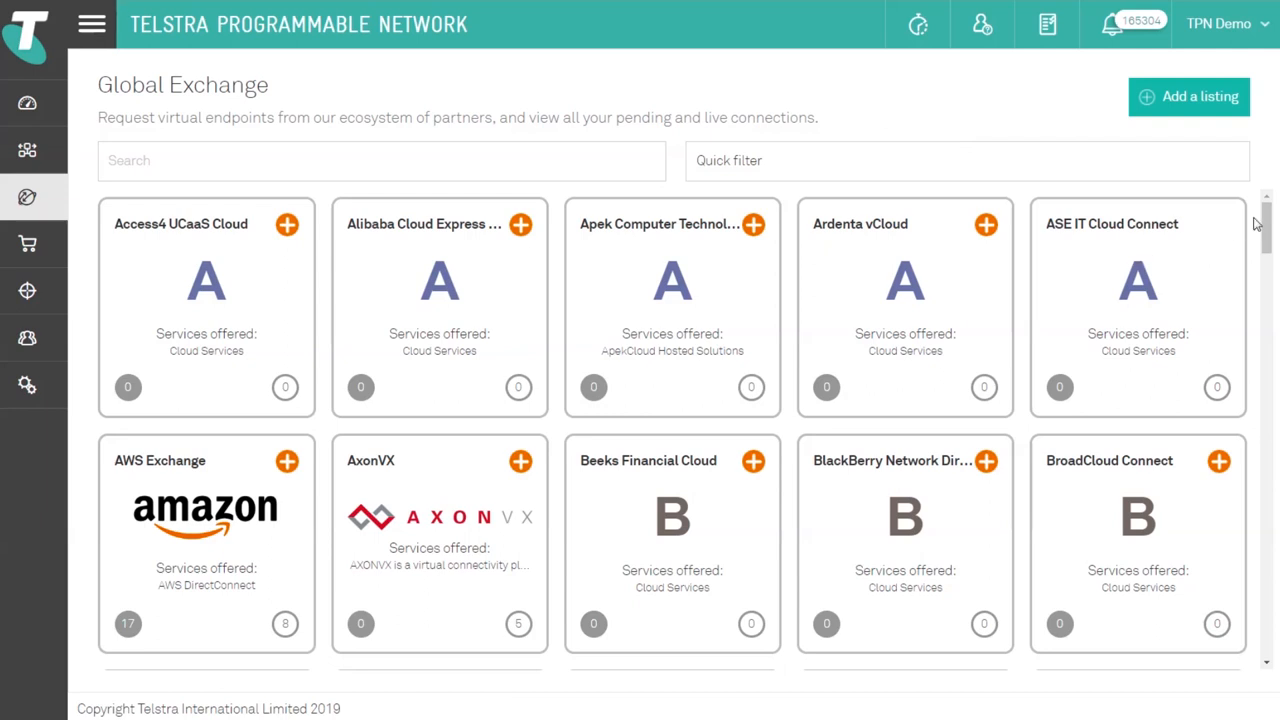
pyautogui.scroll(-3)
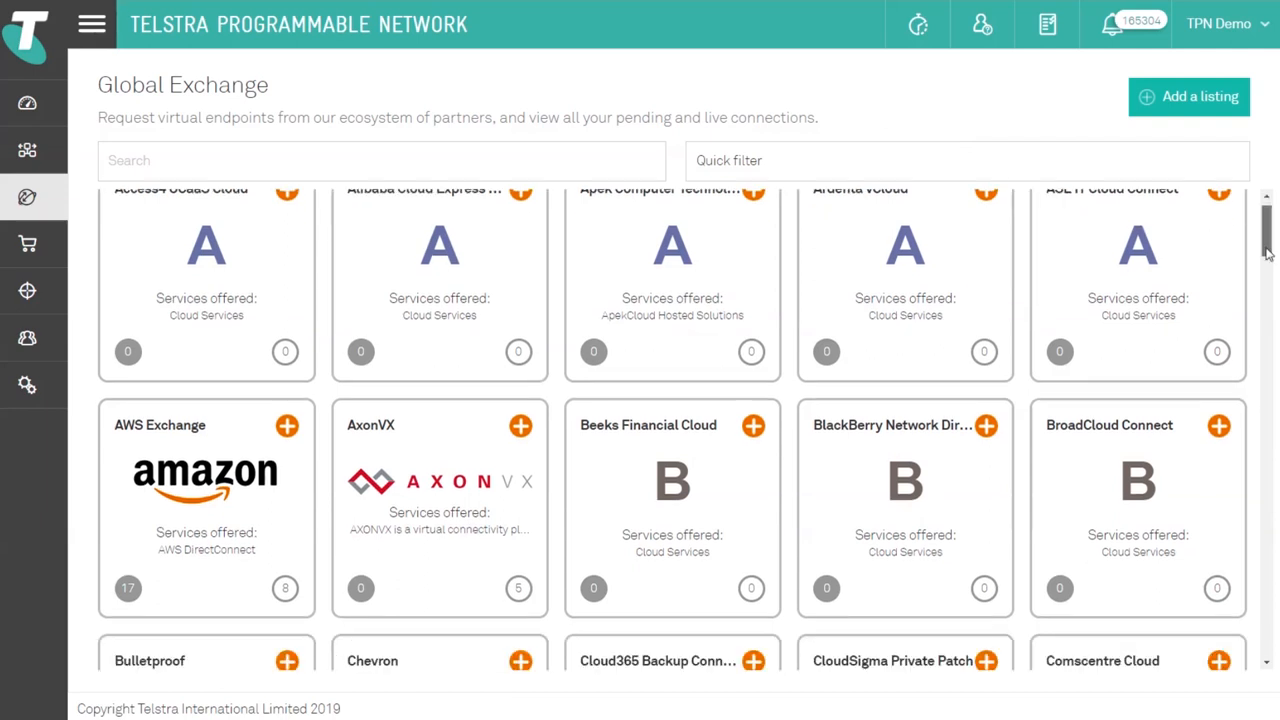
pyautogui.scroll(-3)
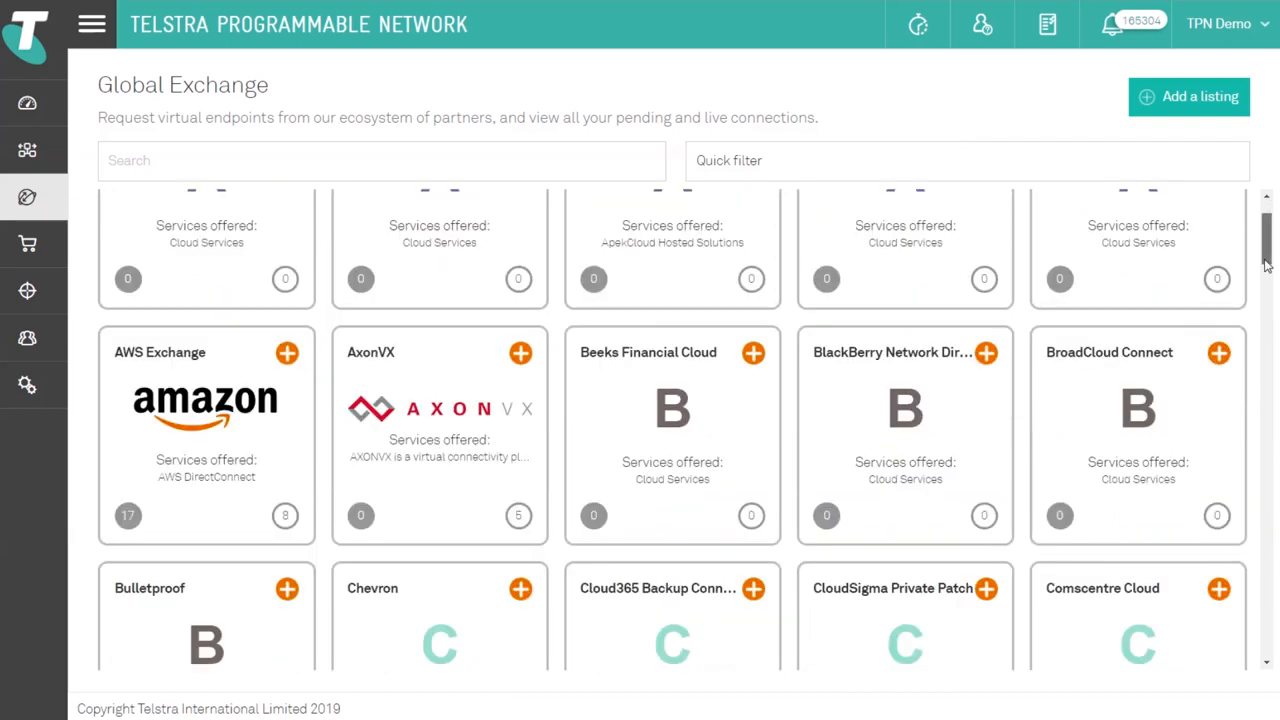
pyautogui.scroll(-3)
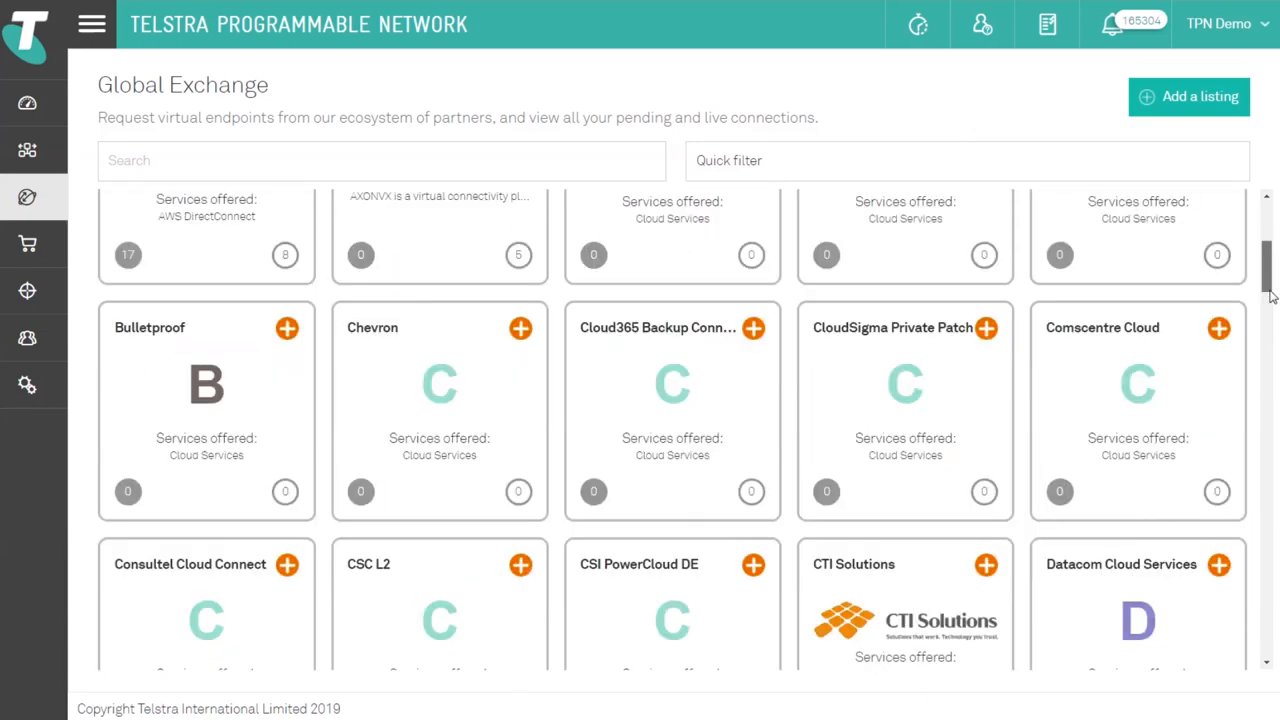
pyautogui.scroll(-3)
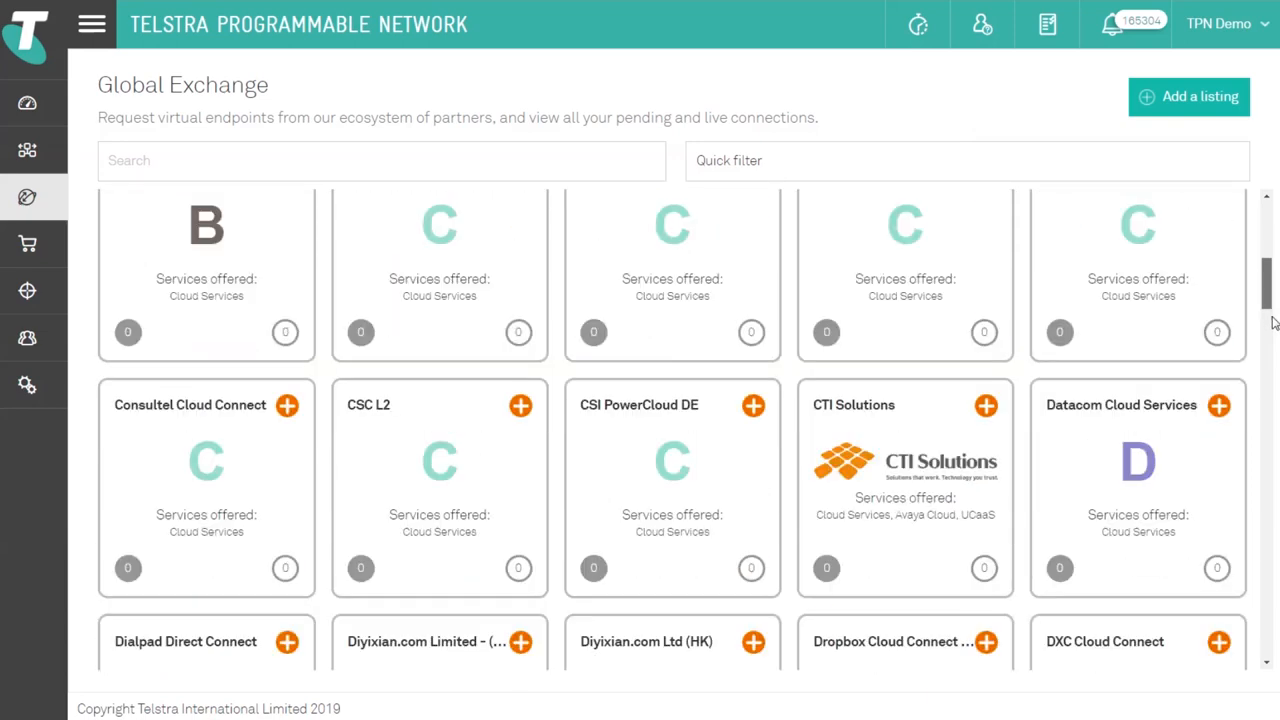
pyautogui.scroll(-3)
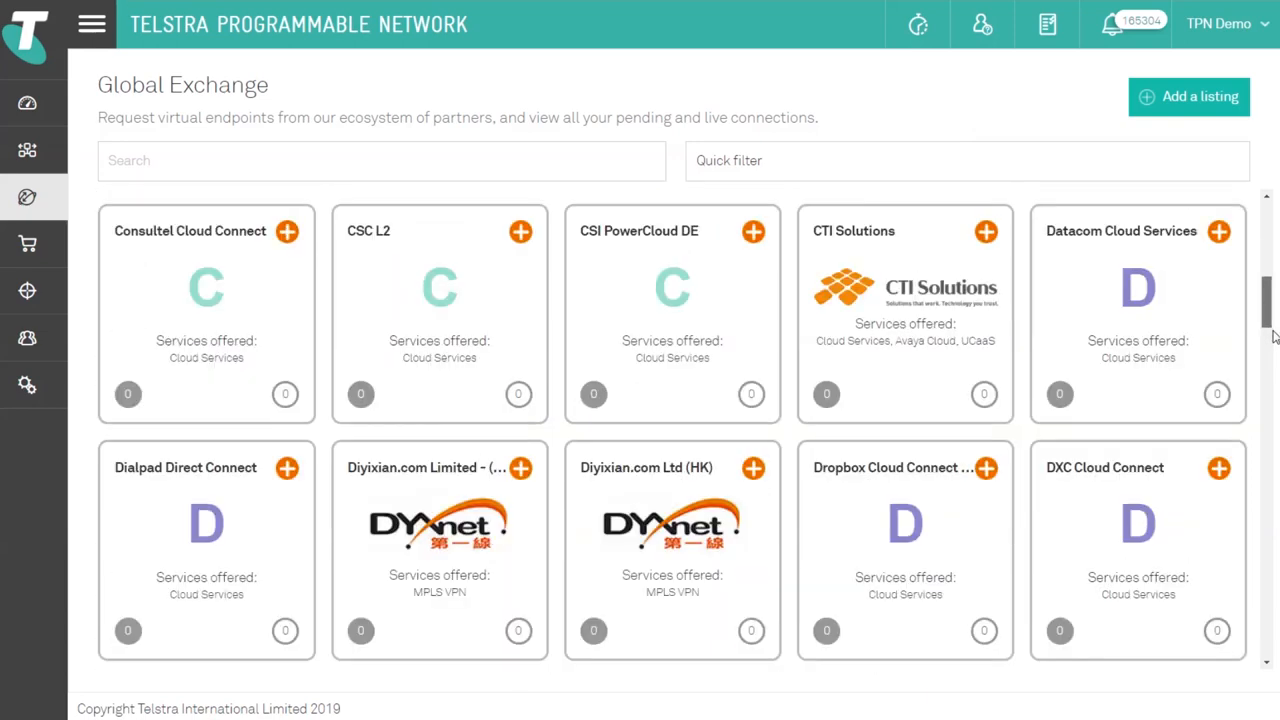
pyautogui.scroll(-3)
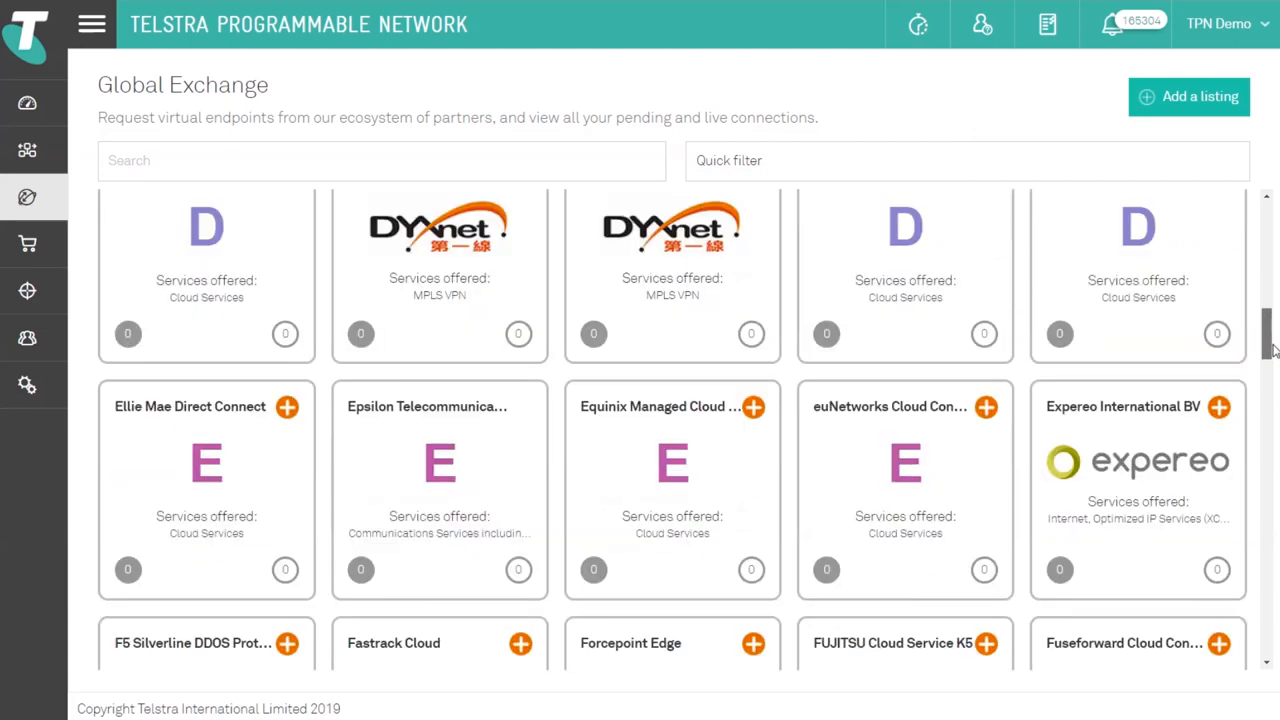
pyautogui.scroll(-3)
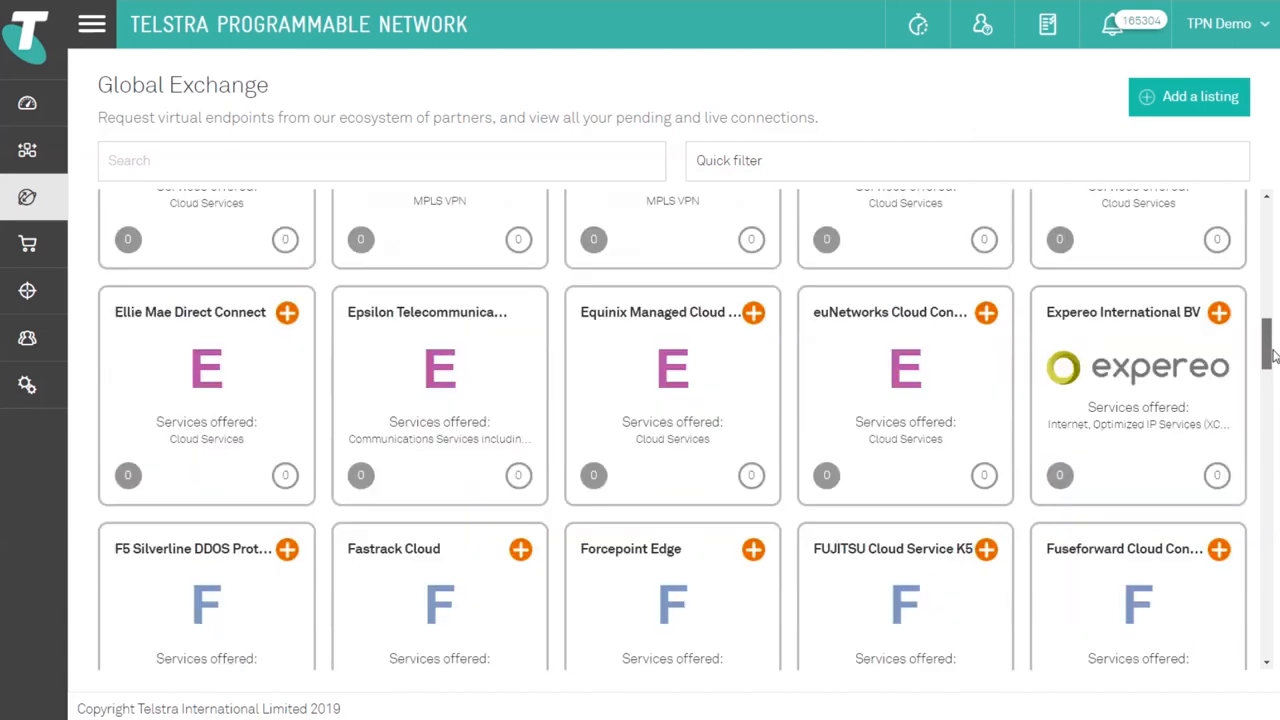
pyautogui.scroll(-3)
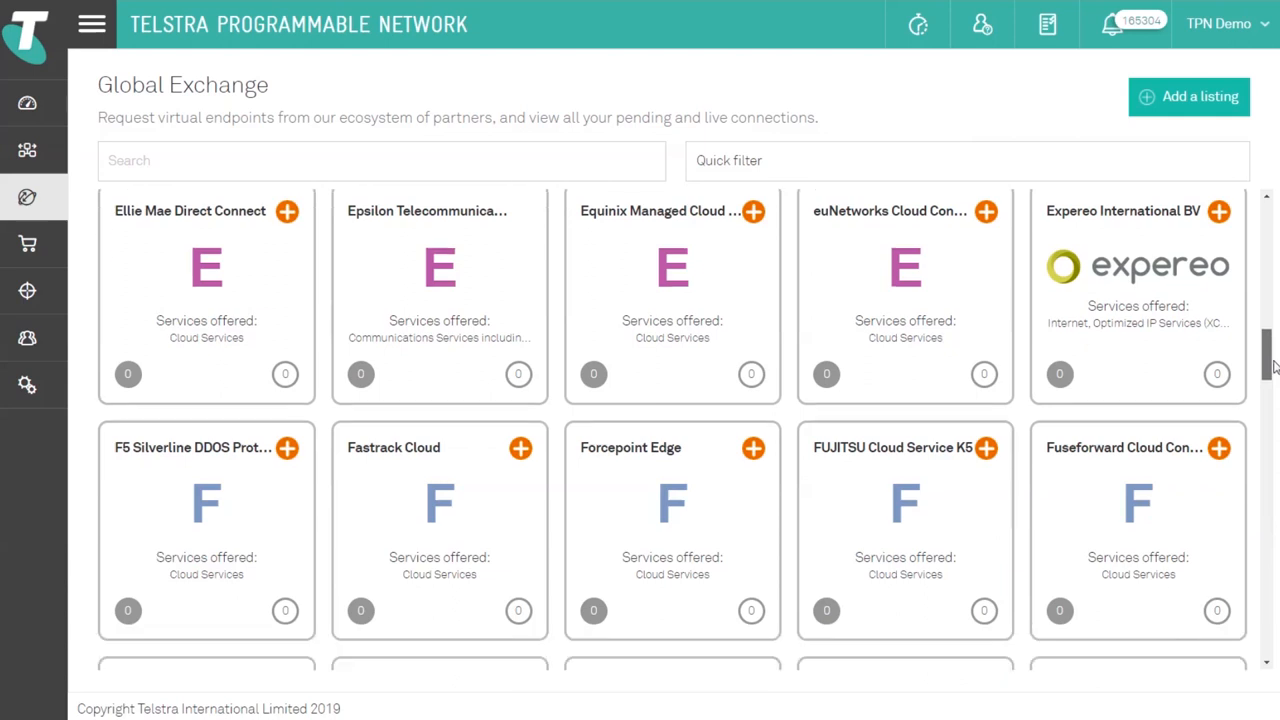
pyautogui.scroll(-3)
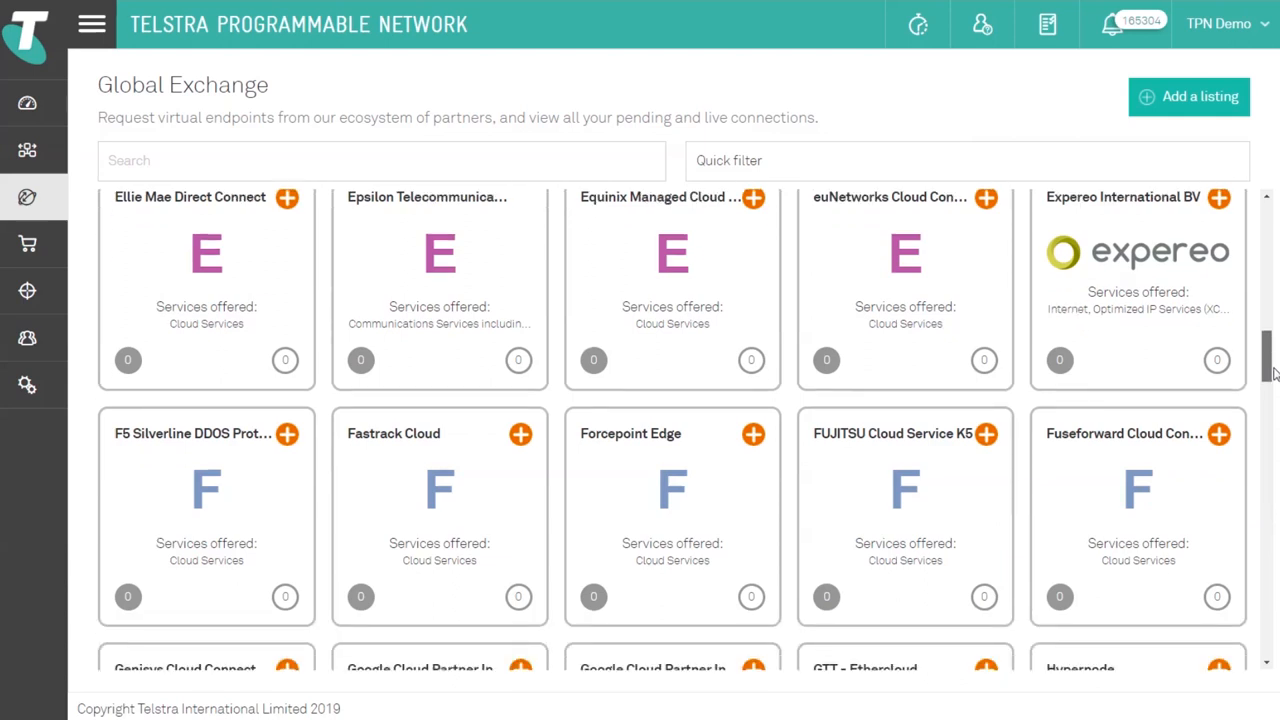
pyautogui.scroll(-3)
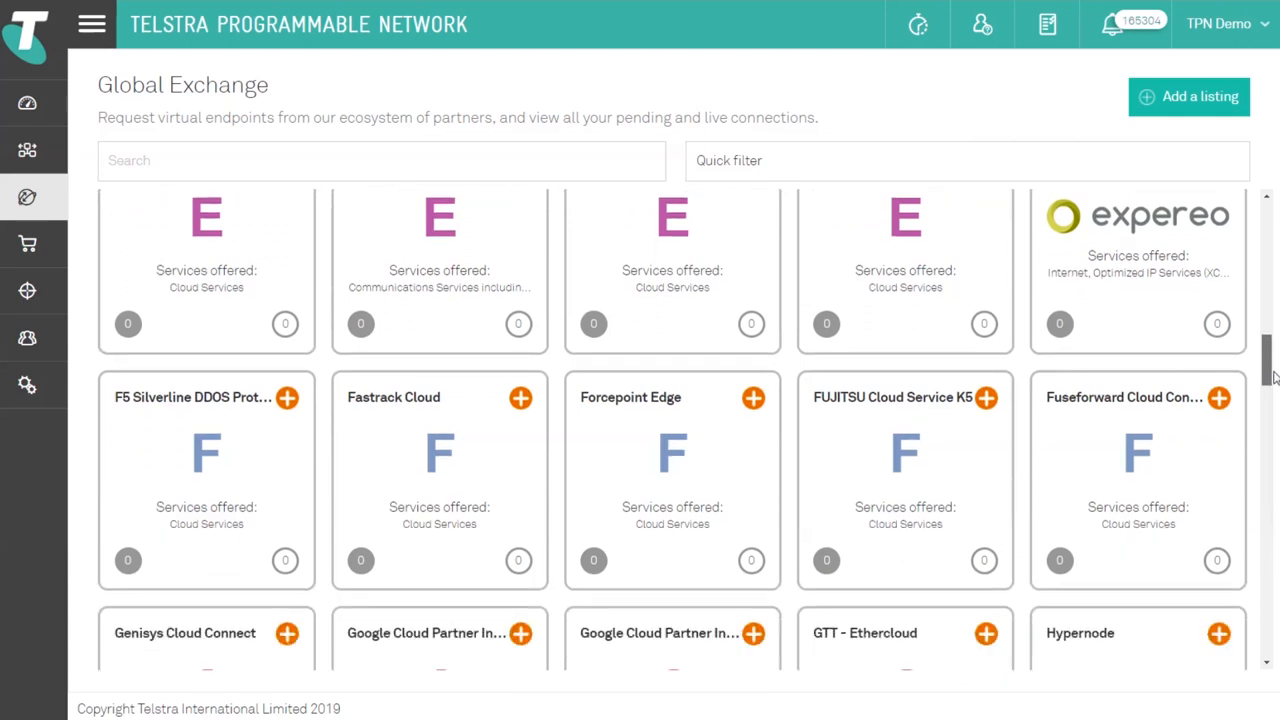
pyautogui.scroll(-3)
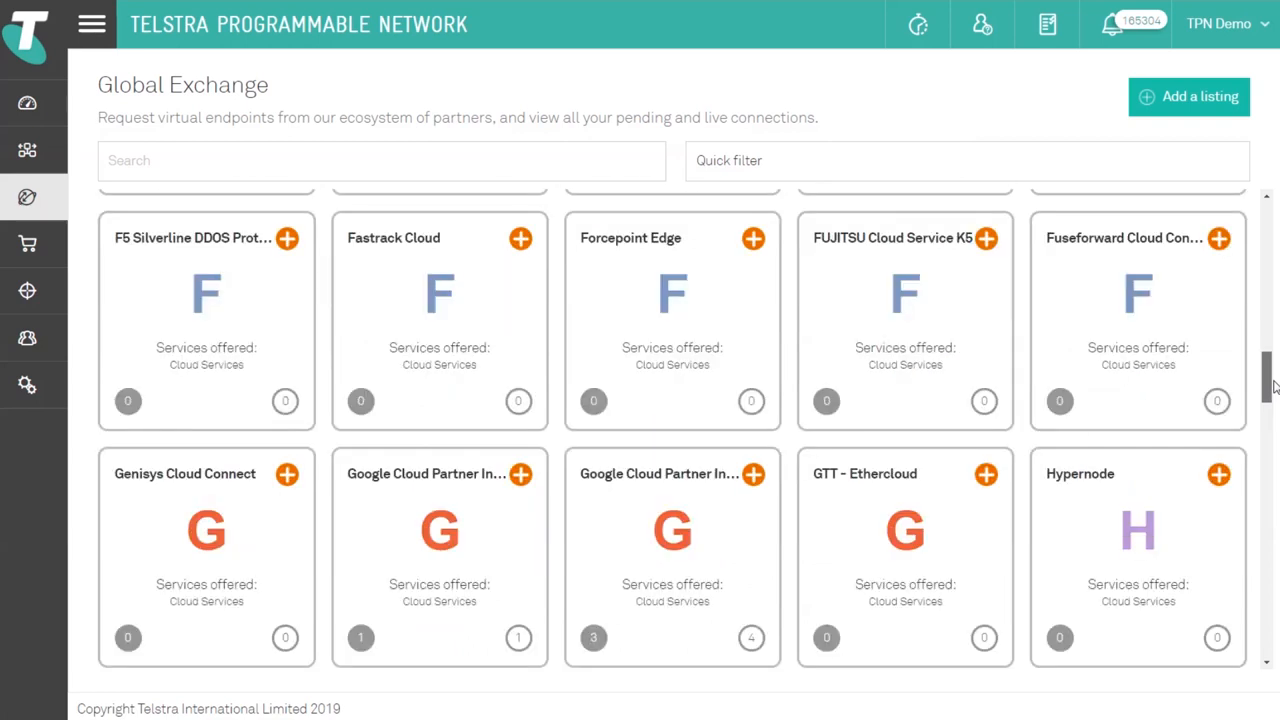
pyautogui.scroll(-3)
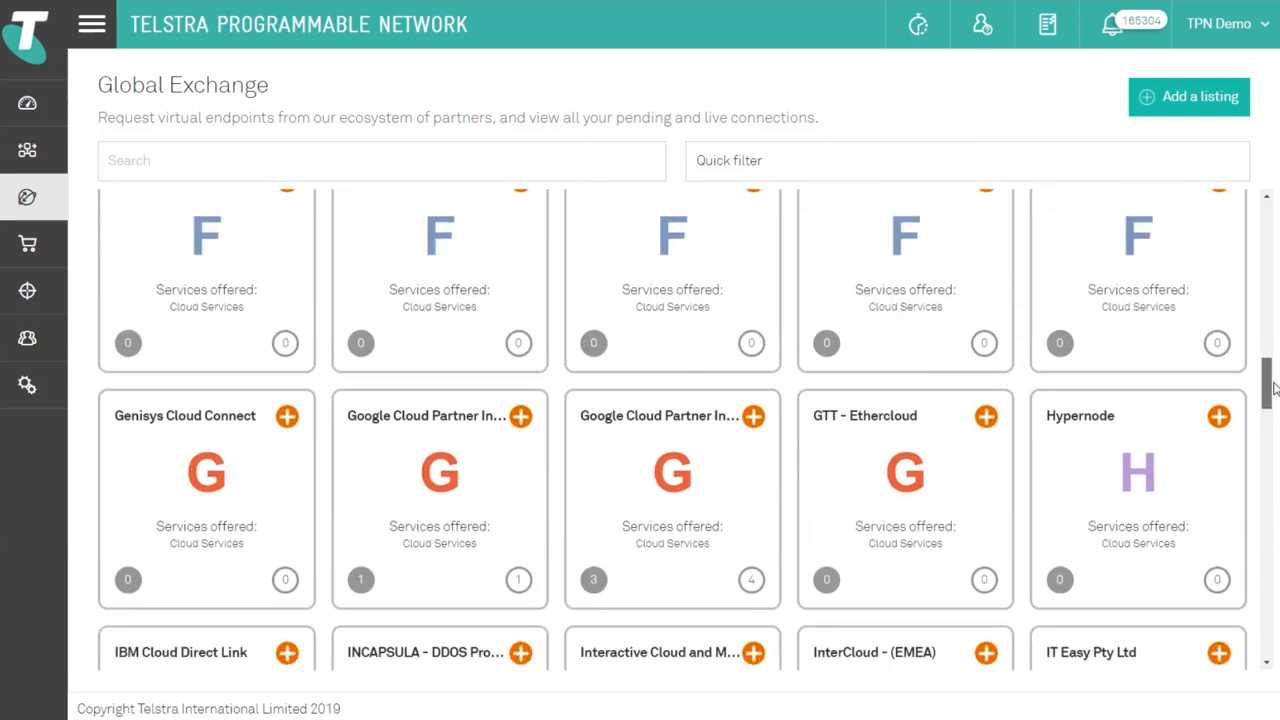
pyautogui.scroll(-3)
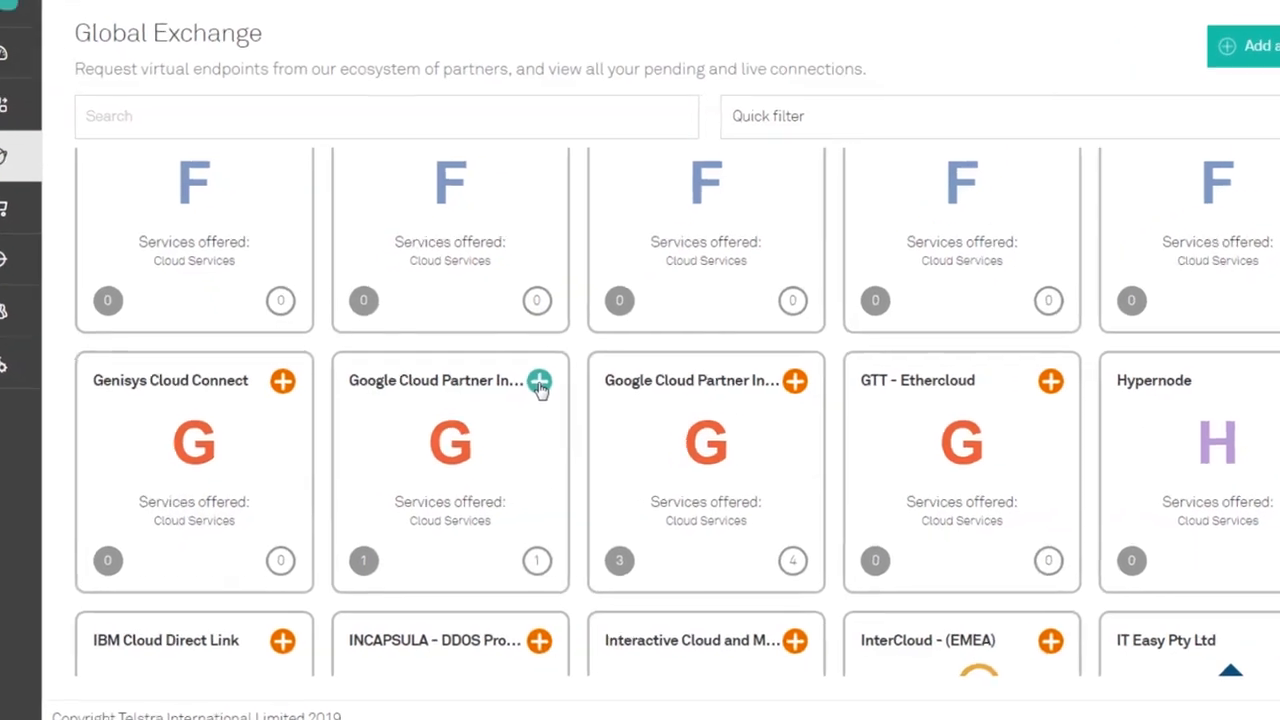
pyautogui.scroll(-3)
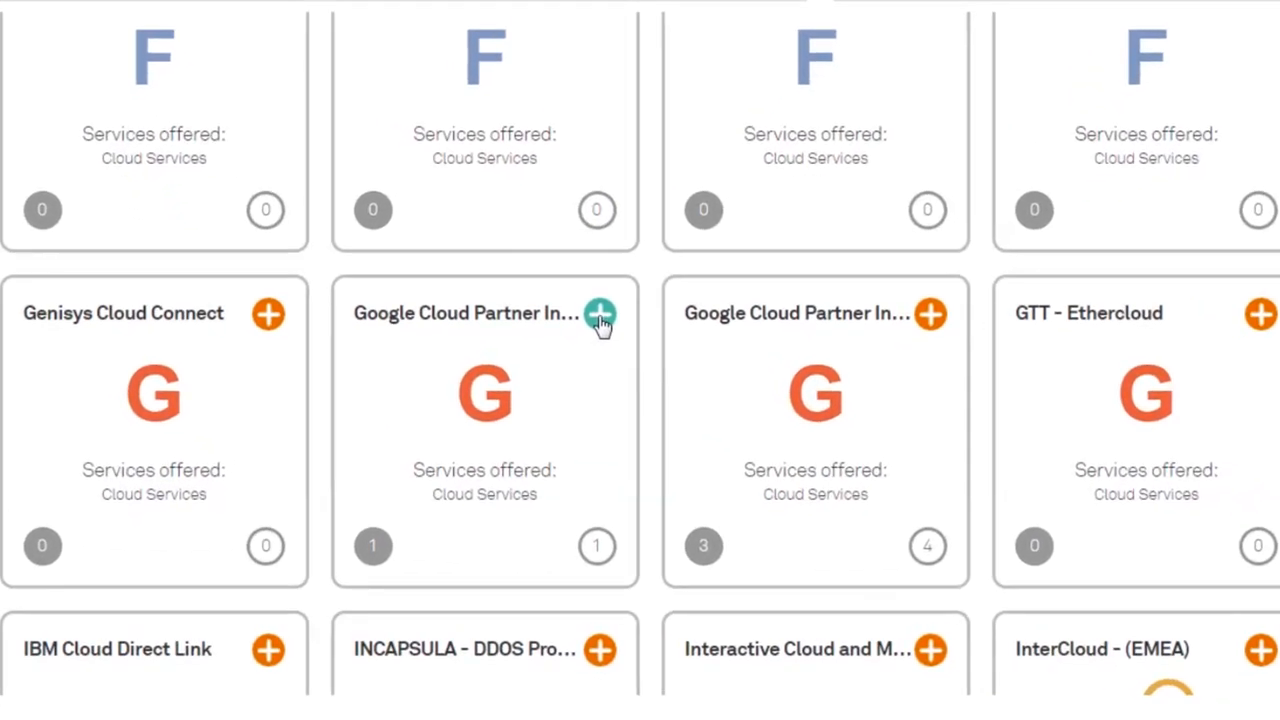
# Step: Request a Zone 1 connection in us-west1, Silicon Valley, via Equinix, using the pairing key
pyautogui.click(600, 314)
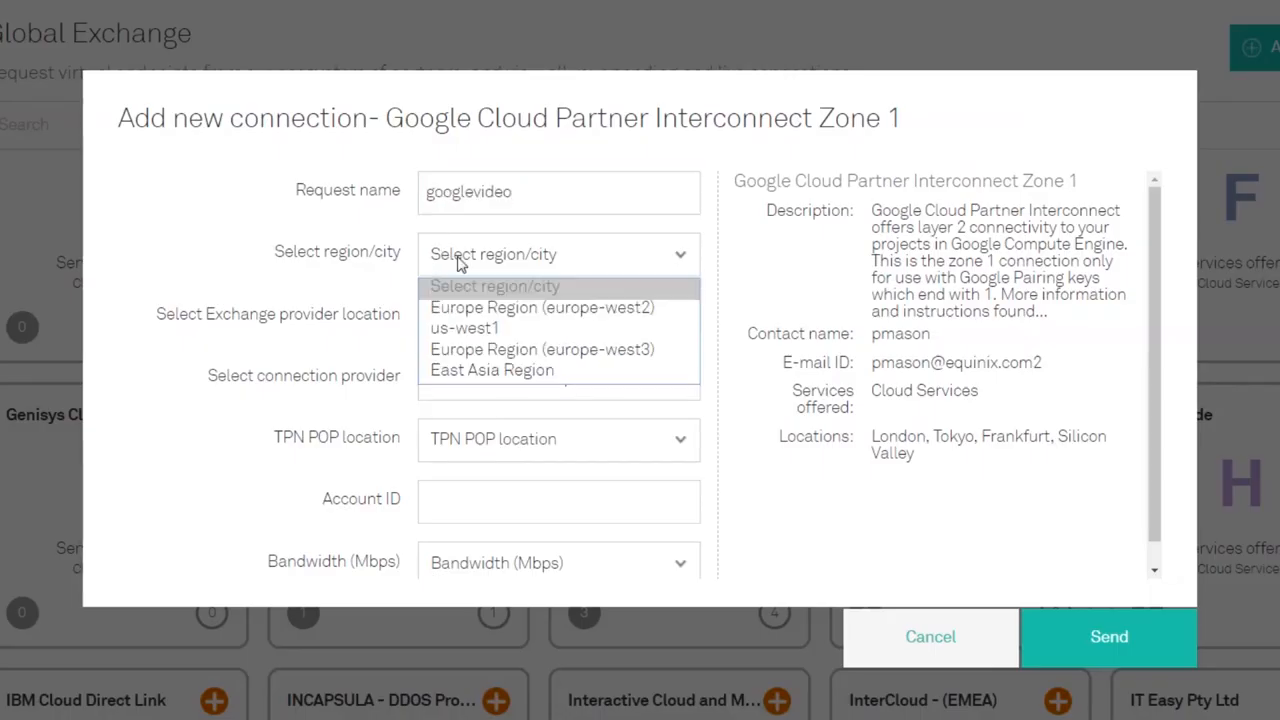
pyautogui.click(463, 327)
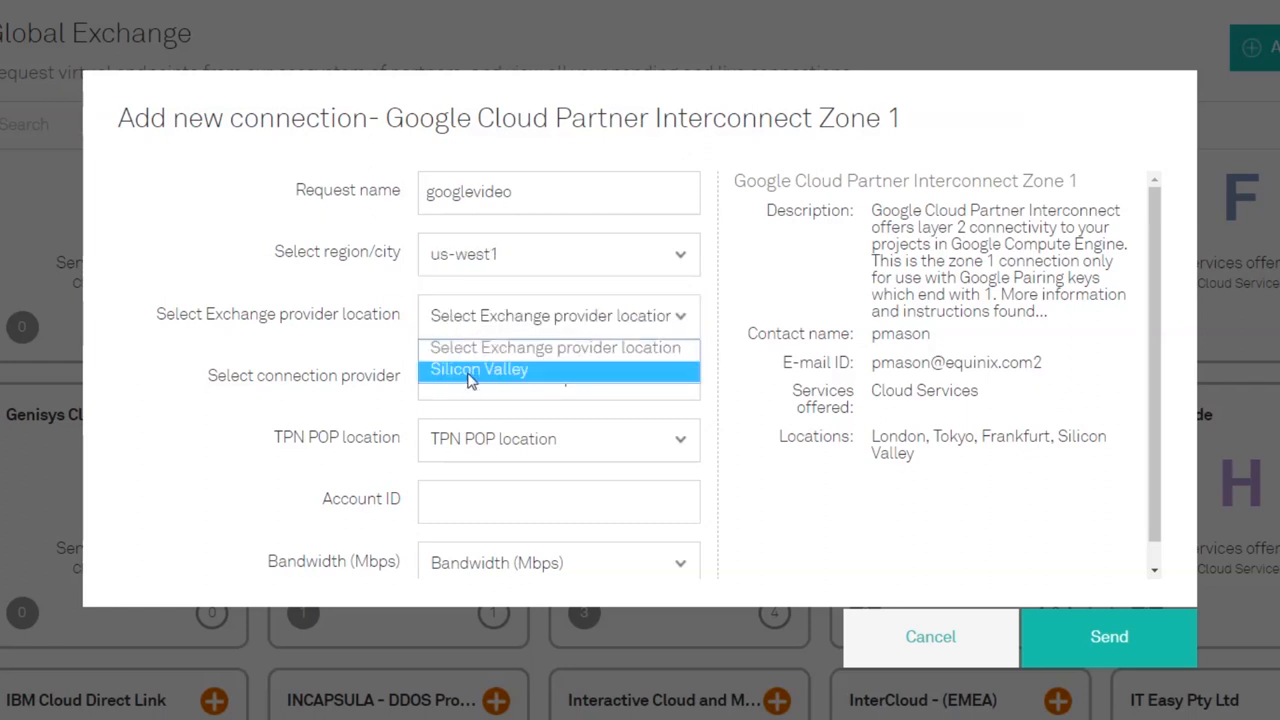
pyautogui.click(479, 369)
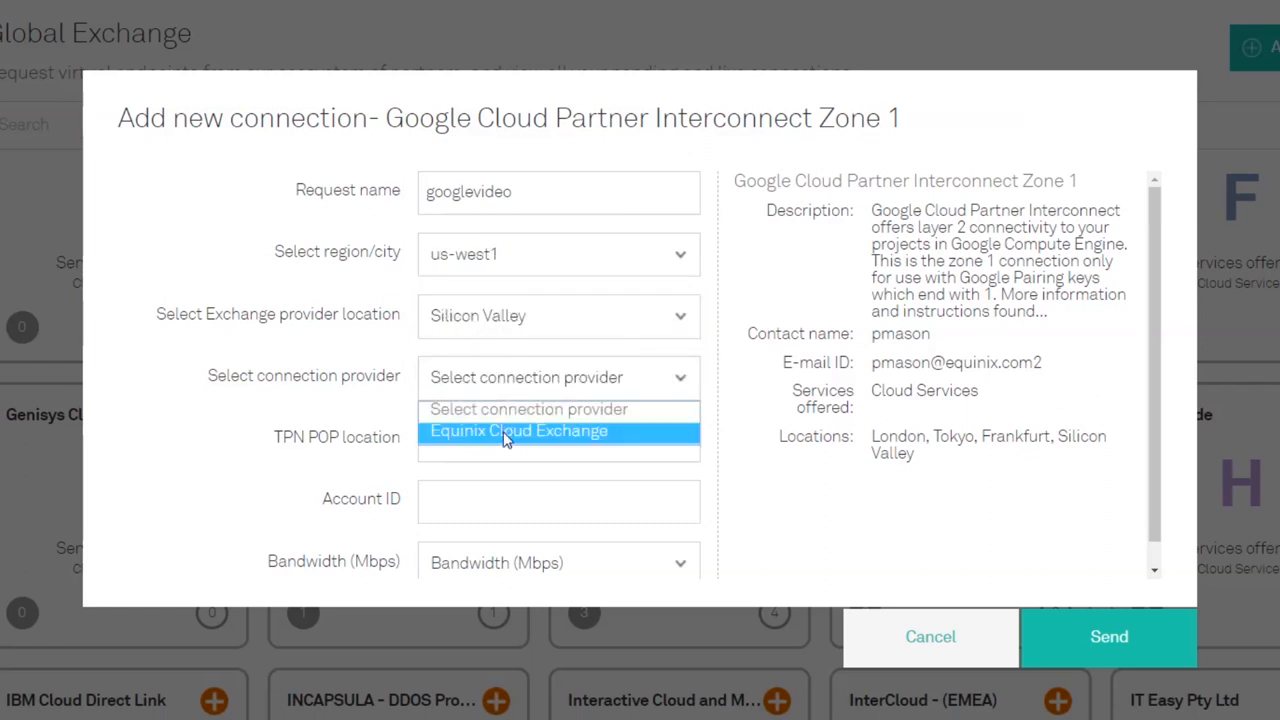
pyautogui.click(518, 431)
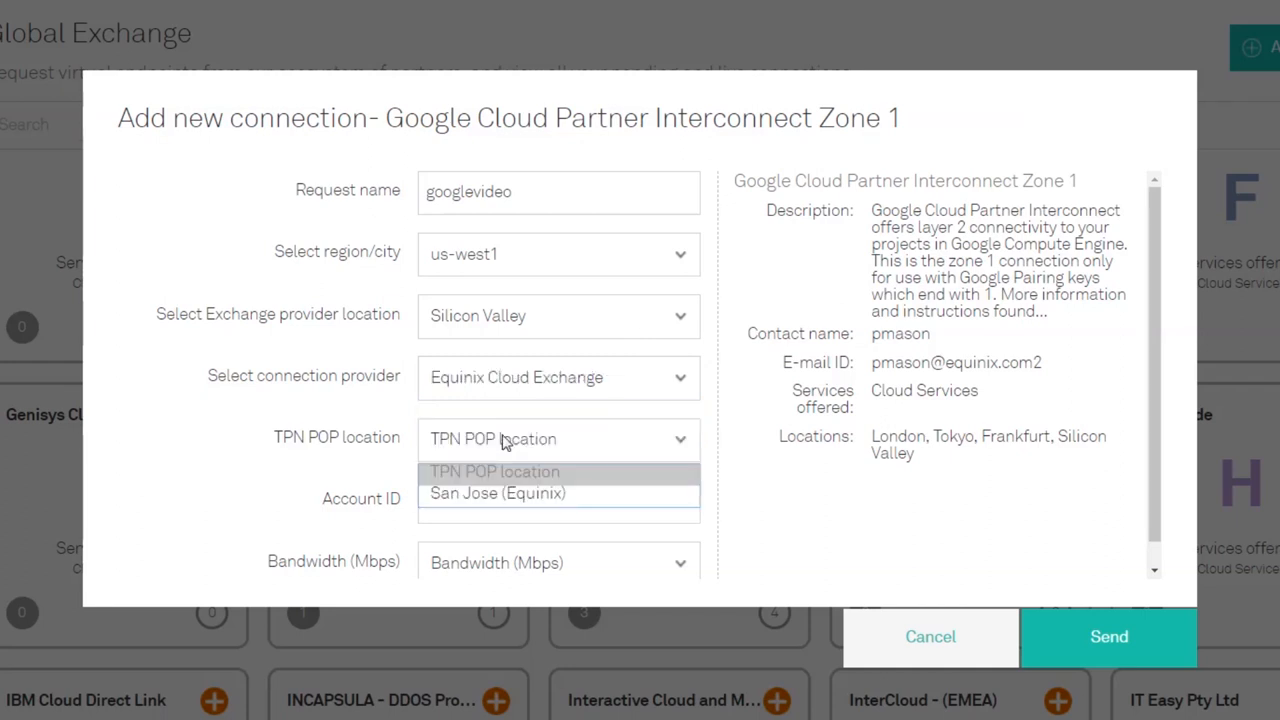
pyautogui.click(497, 493)
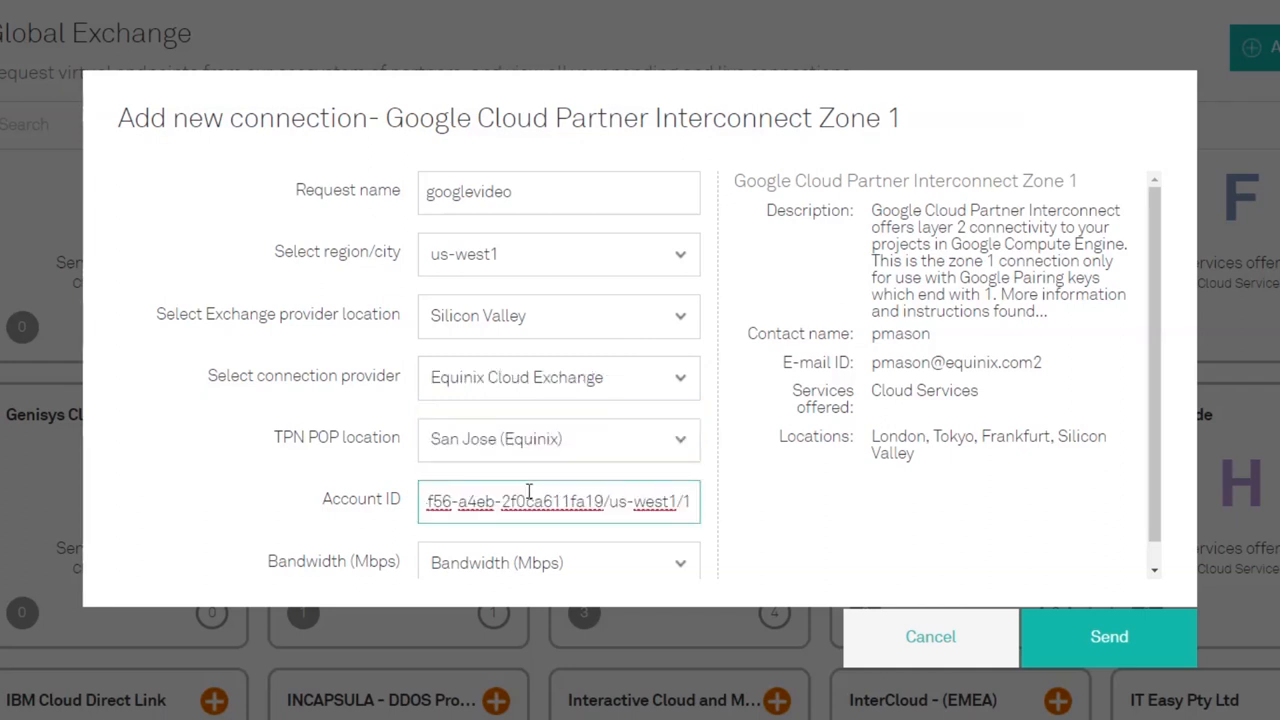
pyautogui.click(1108, 636)
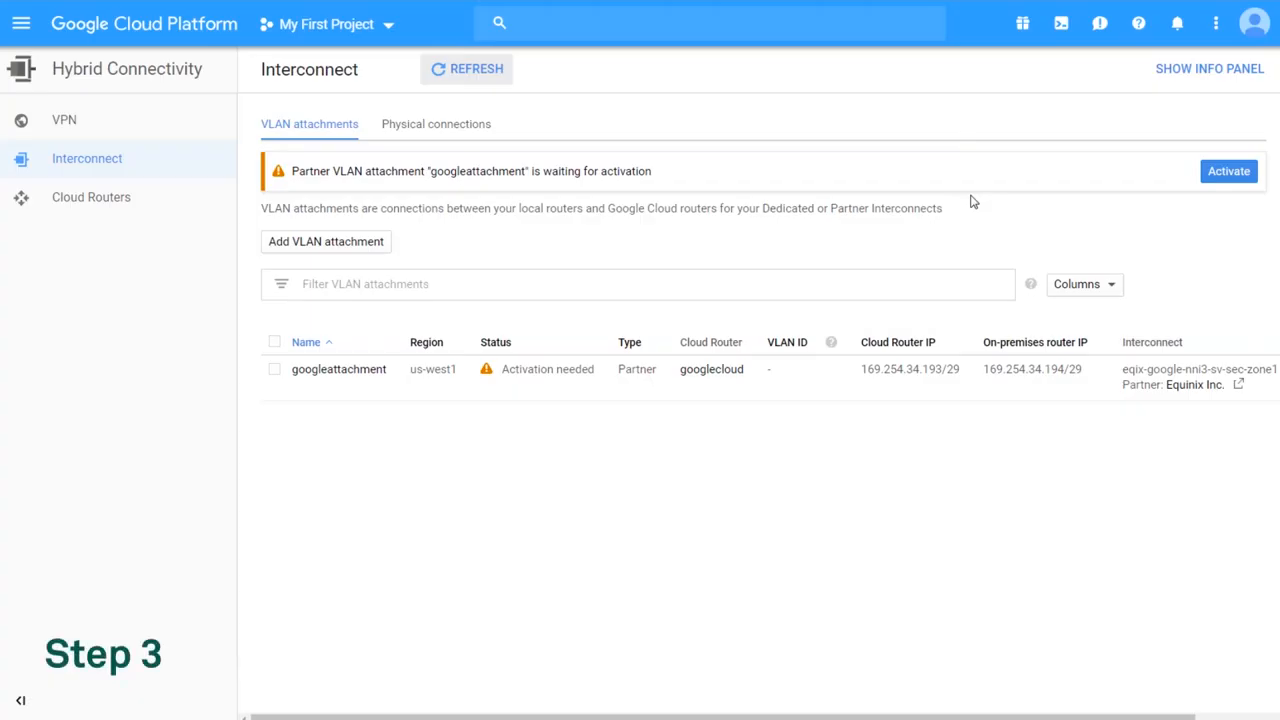
# Step: Activate googleattachment and accept the Equinix connection request
pyautogui.click(1228, 171)
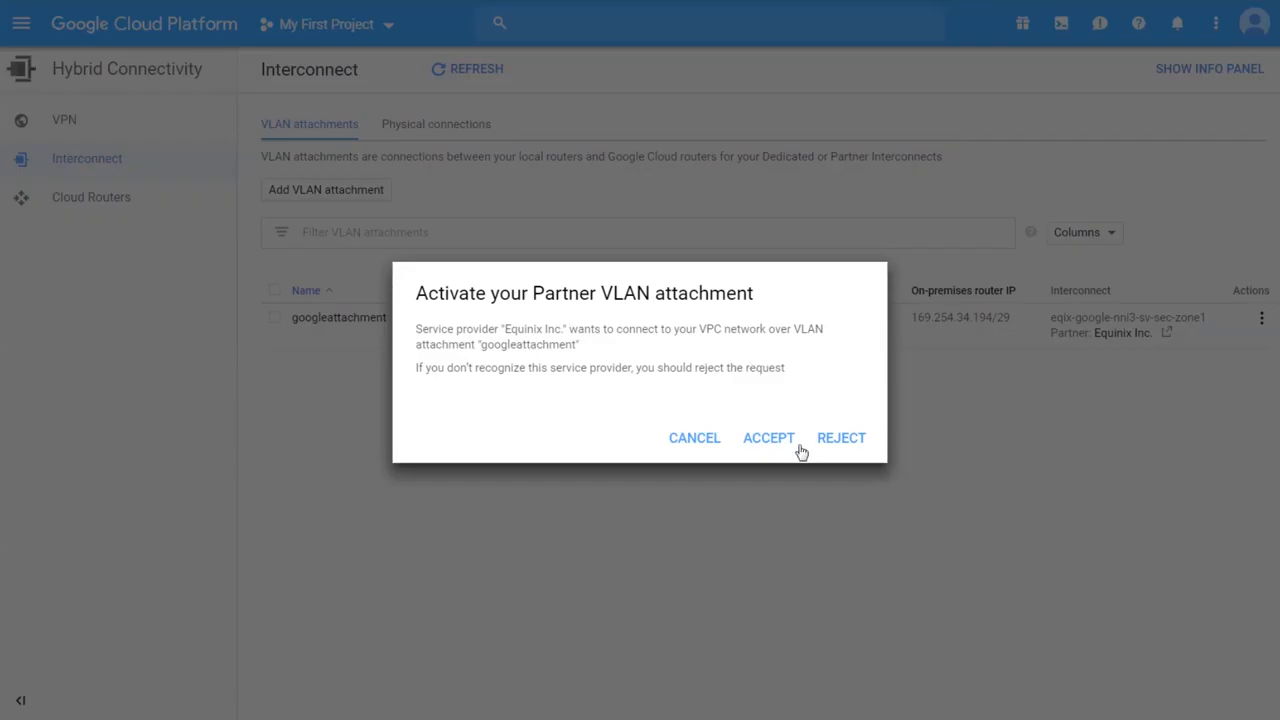
pyautogui.click(769, 438)
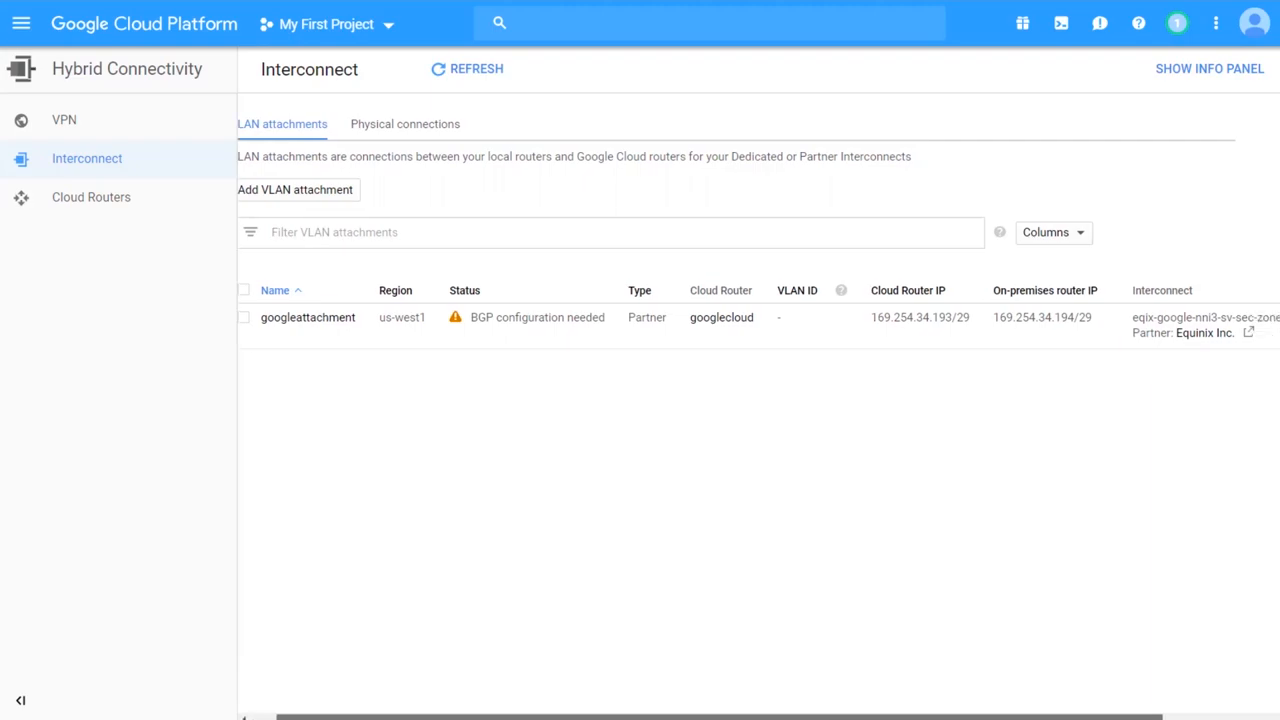
pyautogui.write('652')
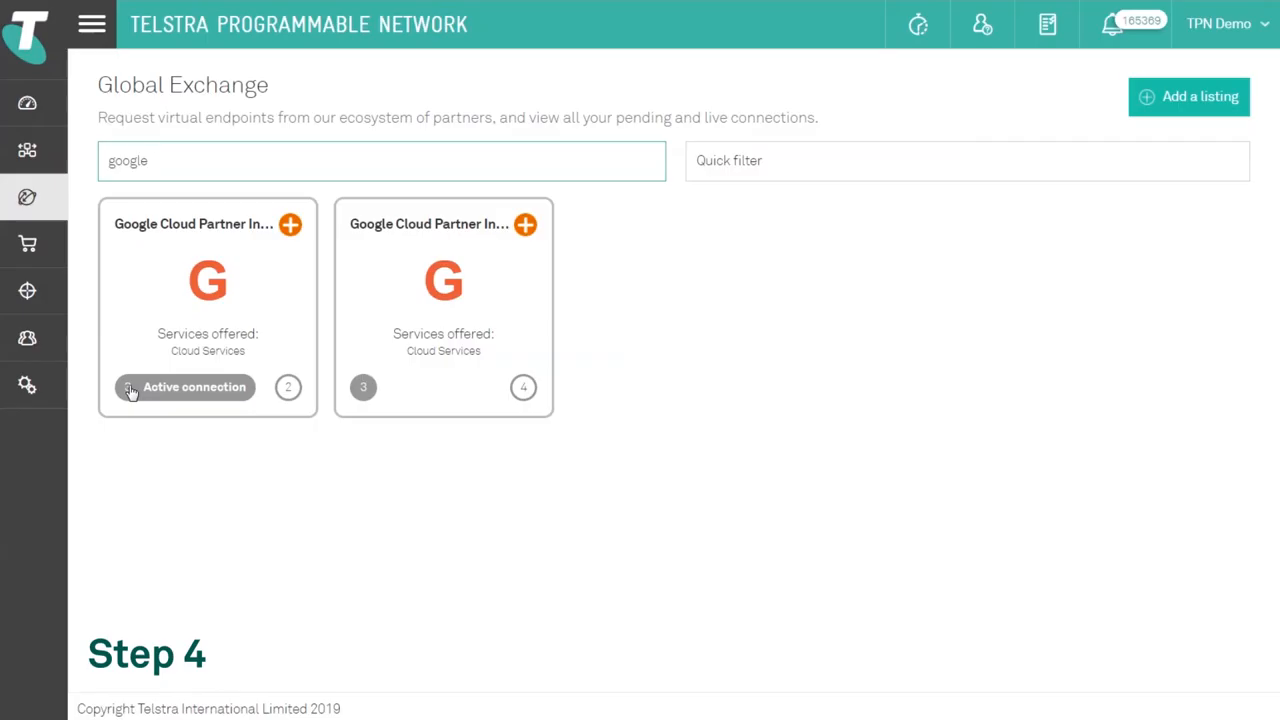
pyautogui.click(194, 387)
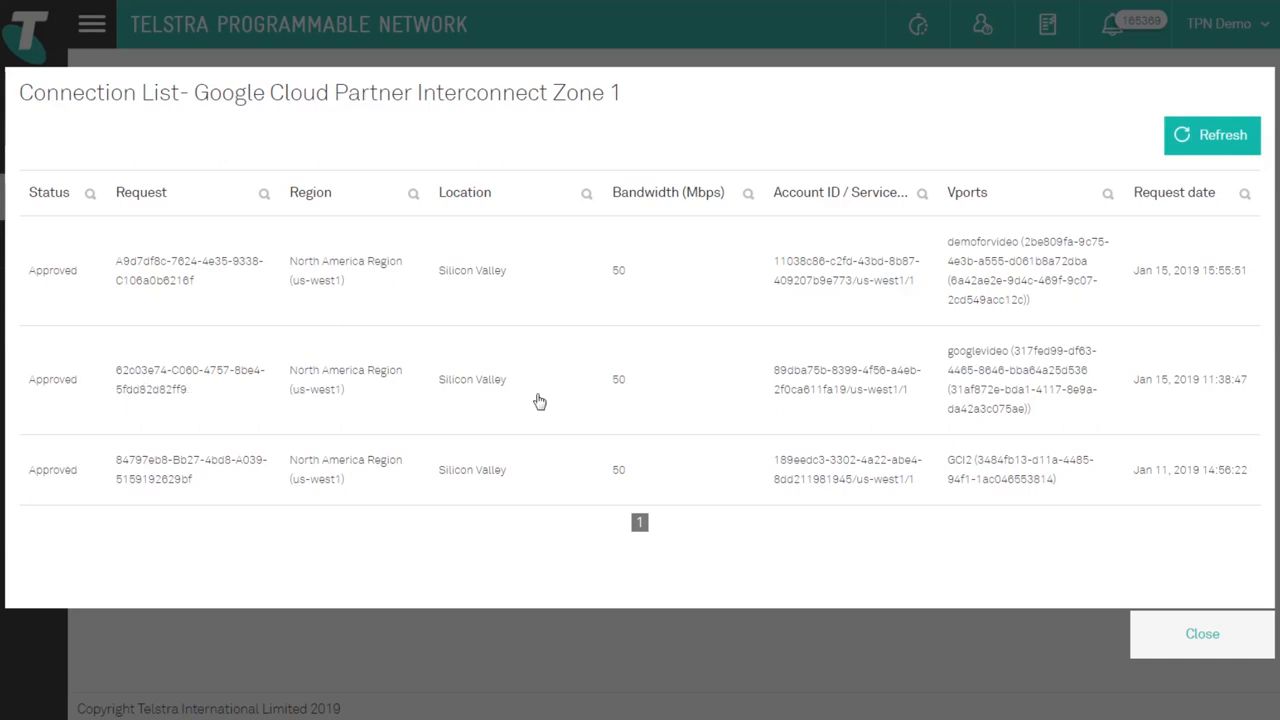
pyautogui.click(1022, 379)
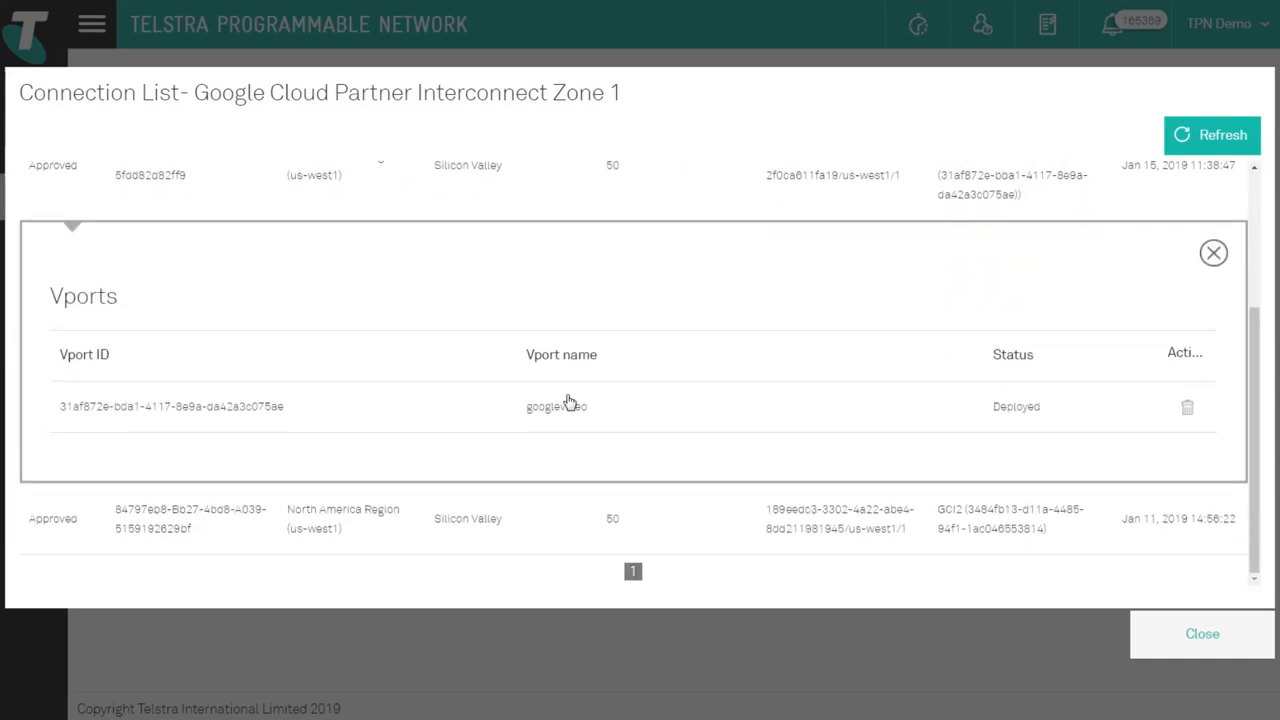
pyautogui.click(1202, 633)
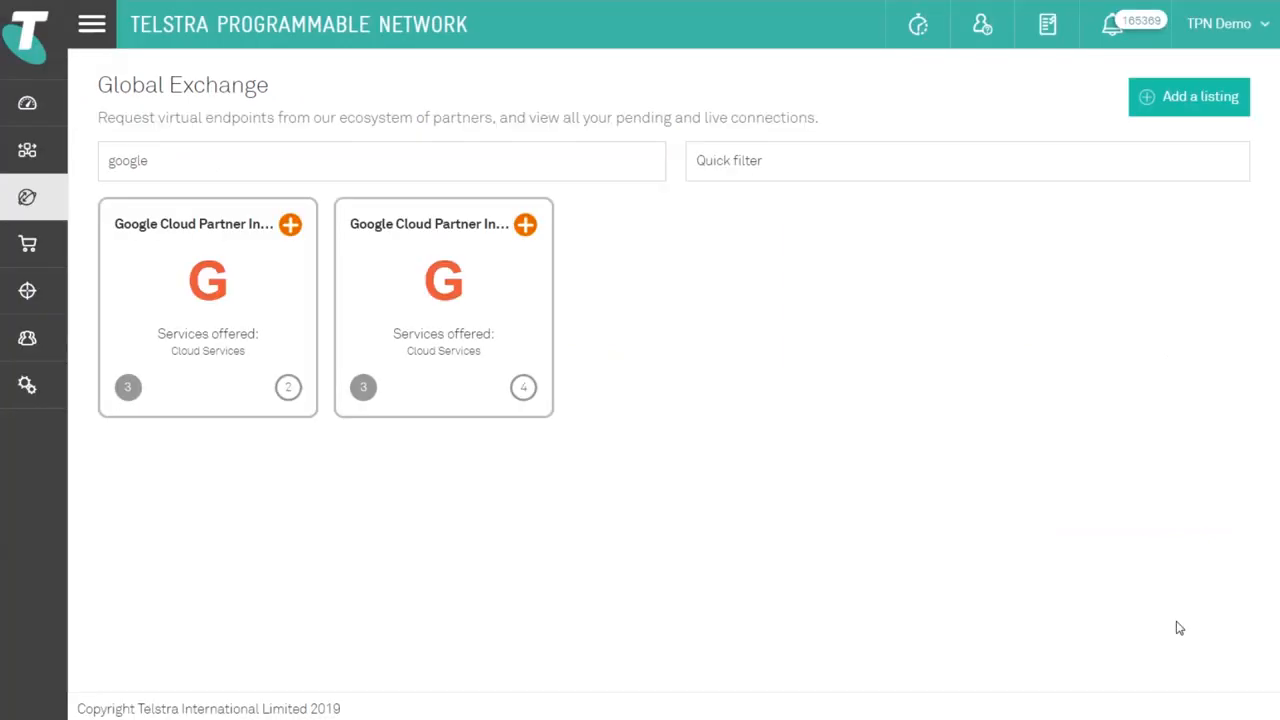
pyautogui.click(27, 150)
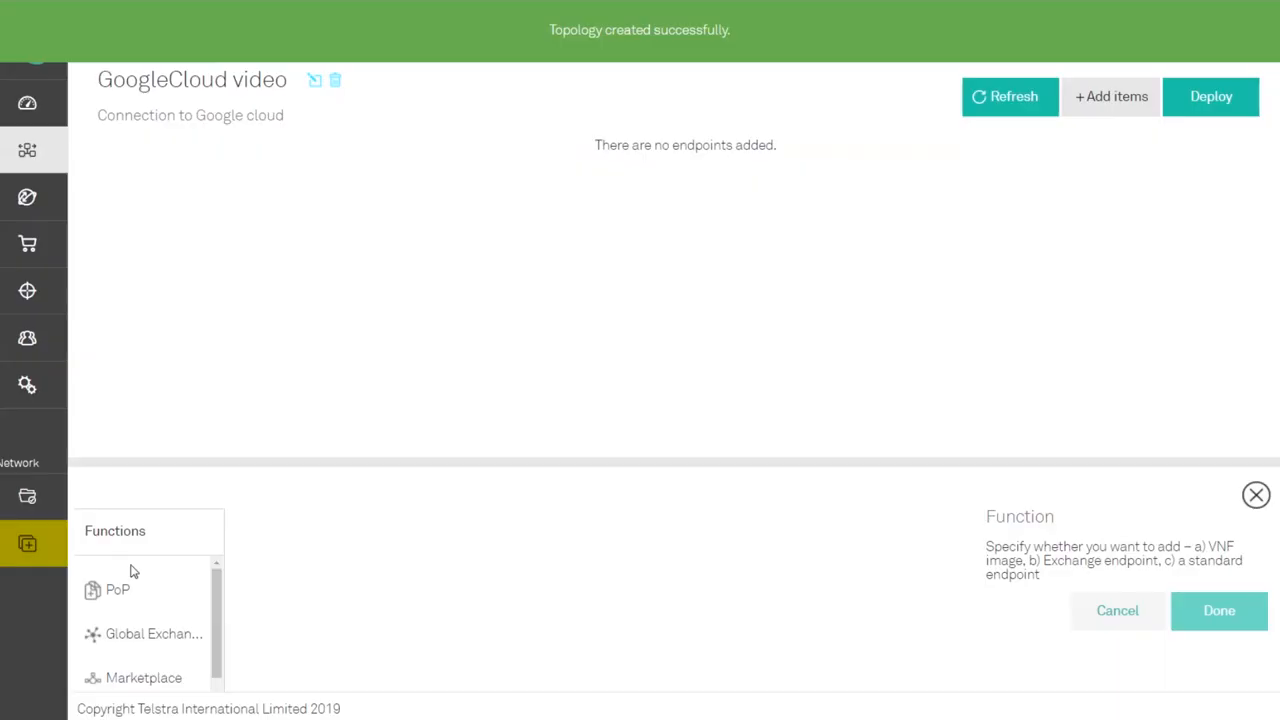
# Step: Add the Melbourne DC point of presence to the topology canvas
pyautogui.click(117, 589)
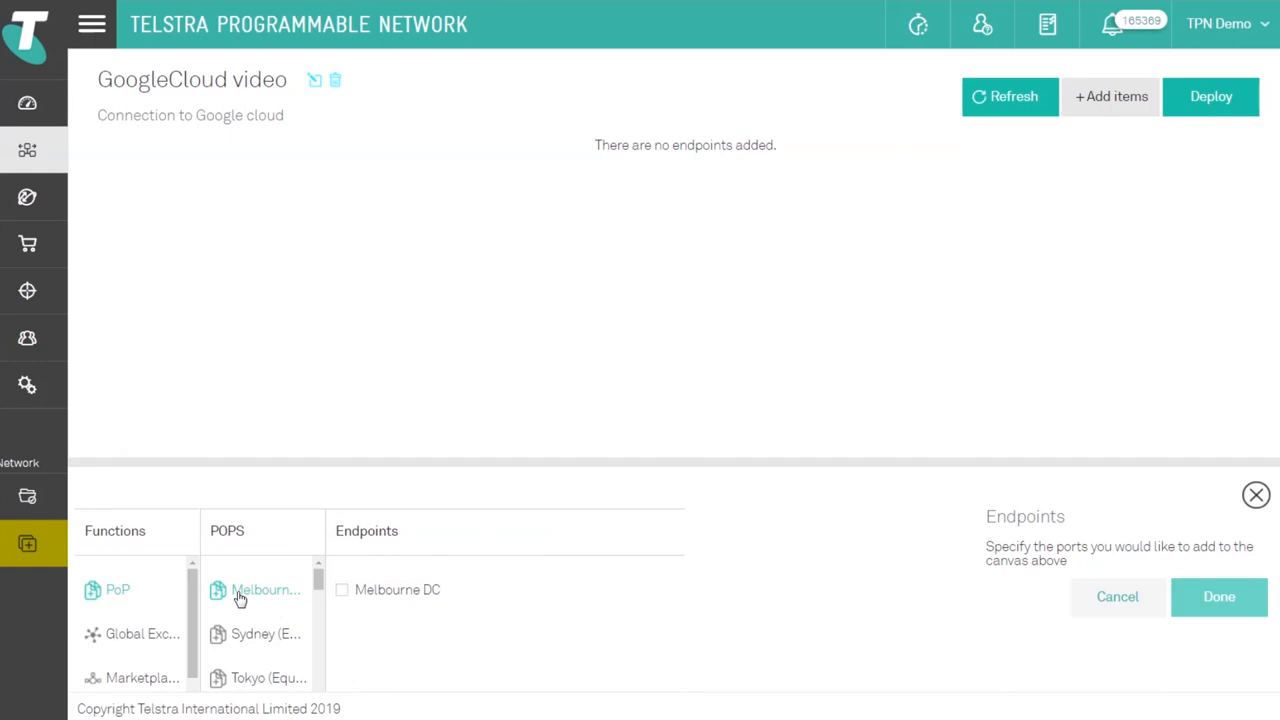
pyautogui.click(342, 589)
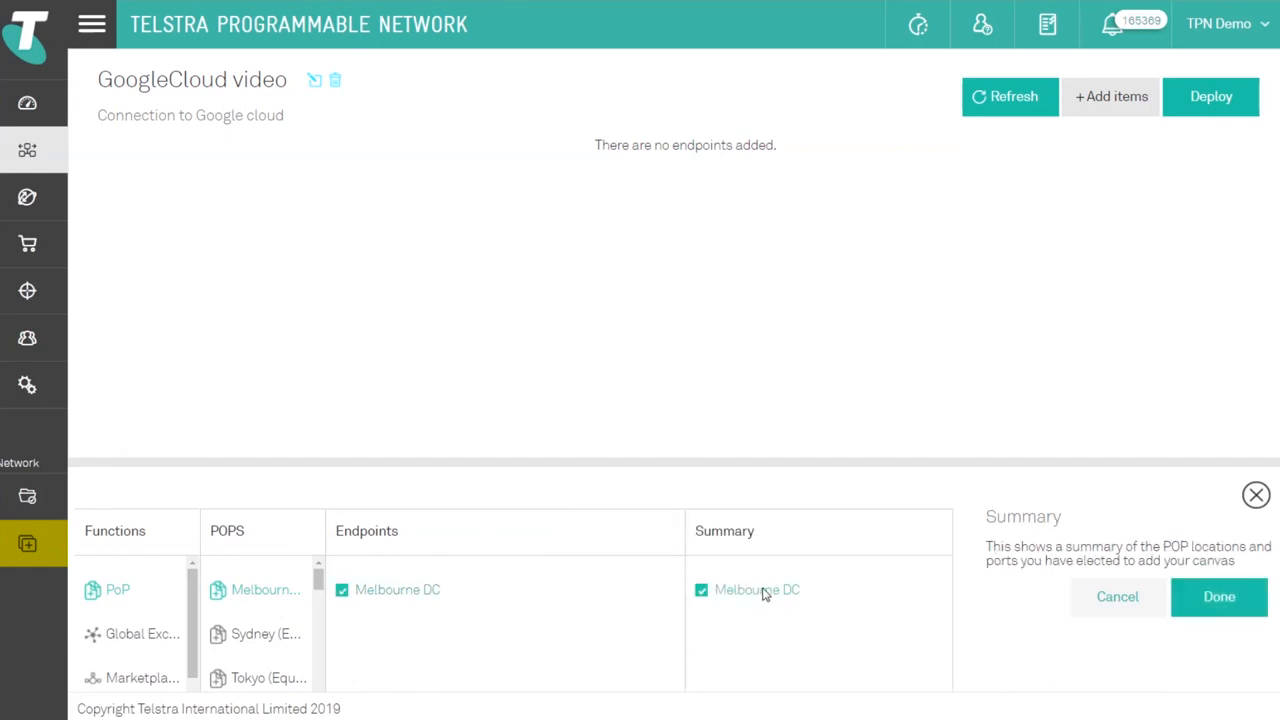
pyautogui.click(1218, 596)
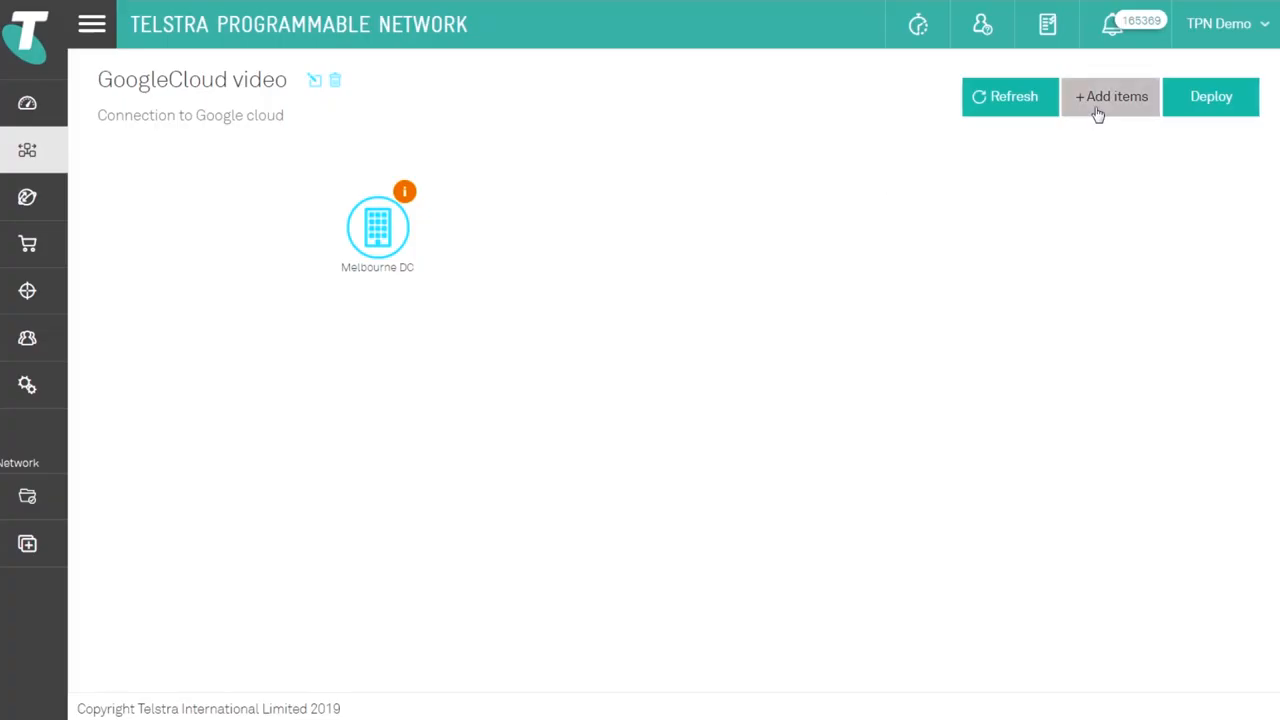
# Step: Add the googlevideo Google Cloud endpoint to the canvas
pyautogui.click(1110, 96)
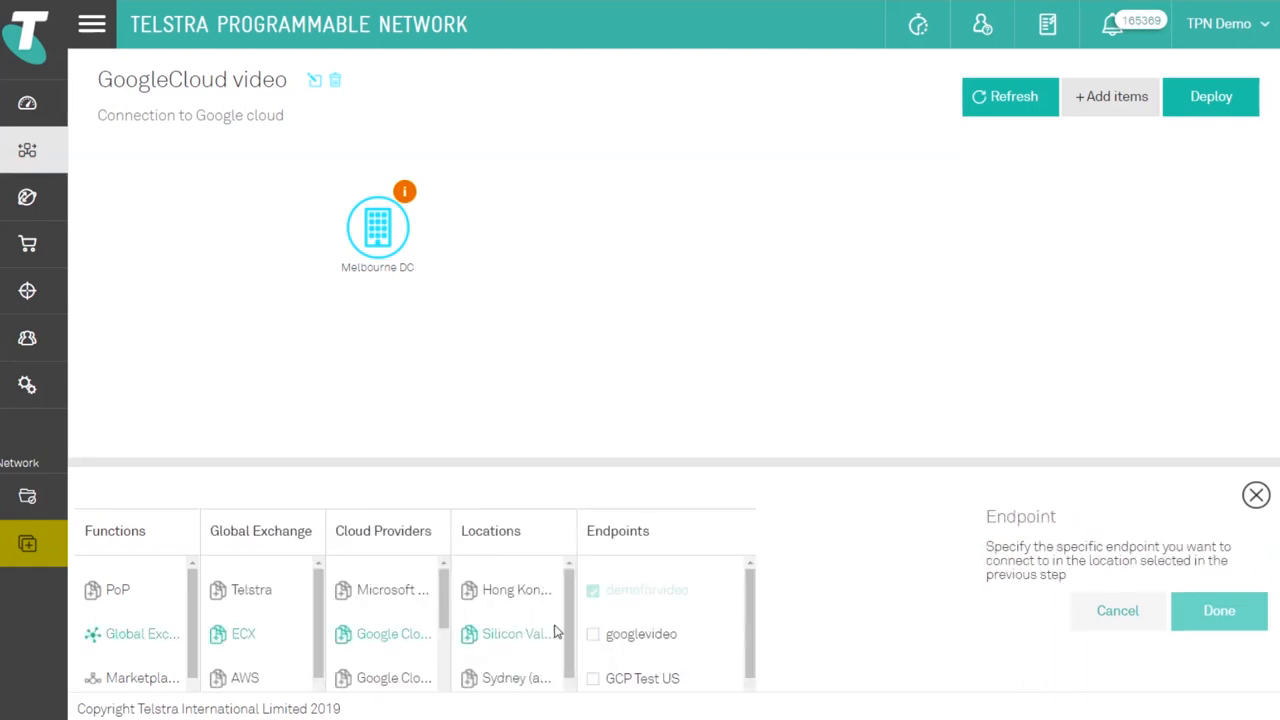
pyautogui.click(1218, 610)
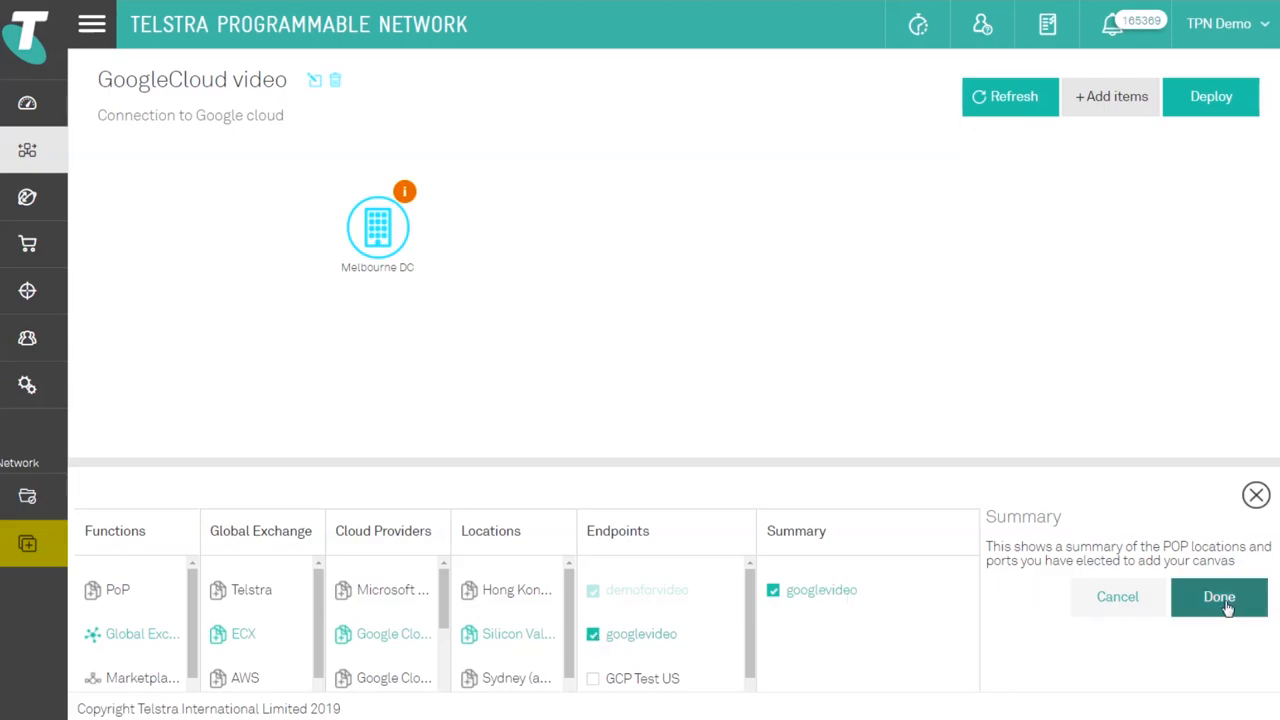
pyautogui.click(1218, 596)
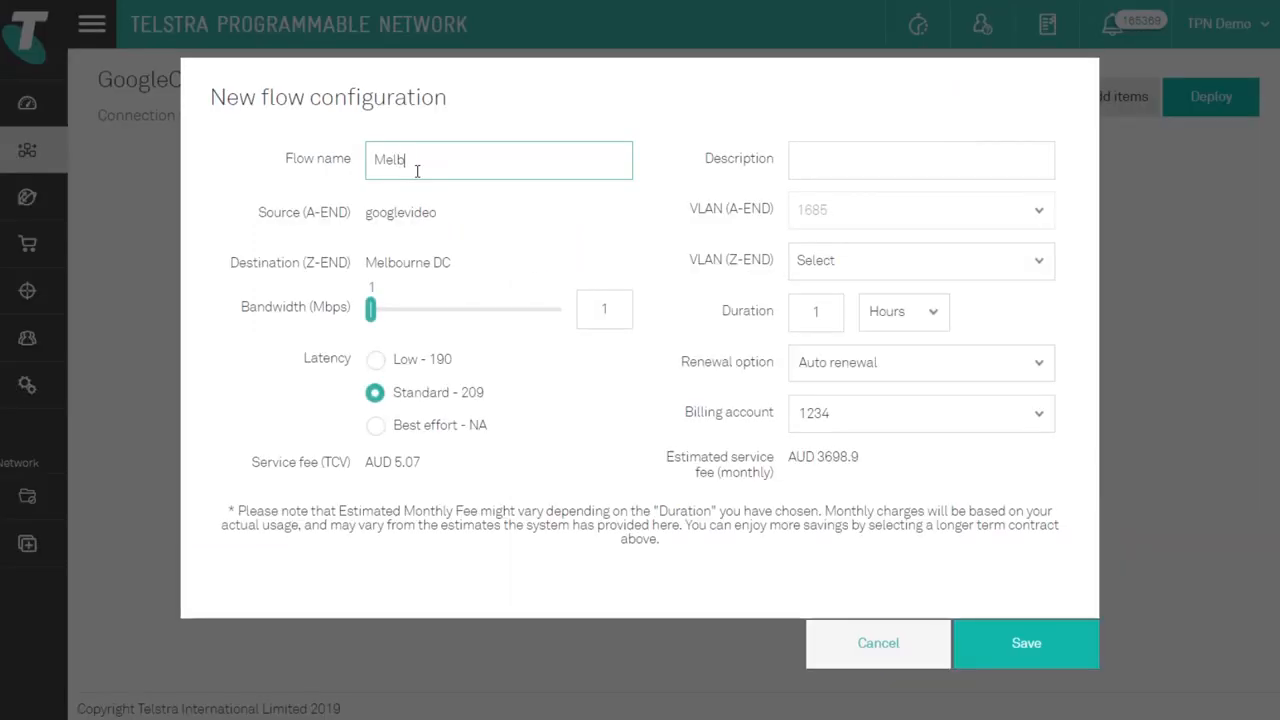
# Step: Configure the Melb to GCP flow with Z-end VLAN 2 and auto disconnect renewal
pyautogui.write('Melb DC to GCP')
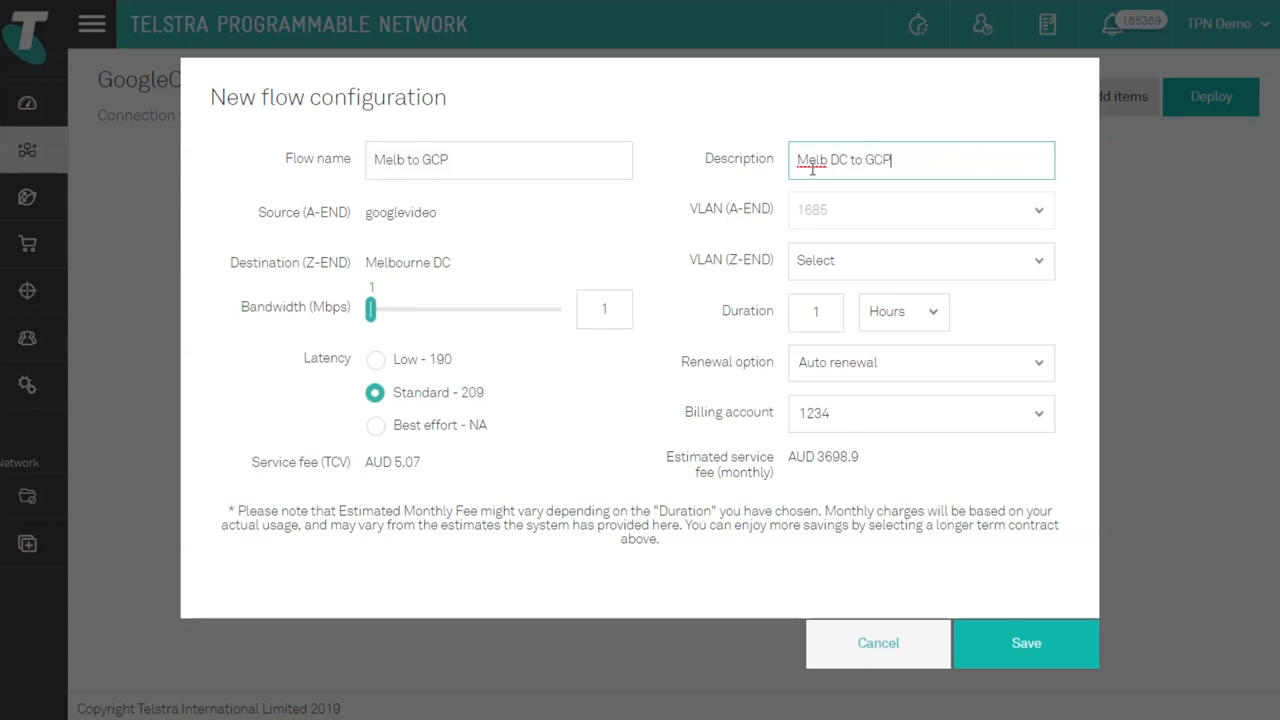
pyautogui.click(918, 260)
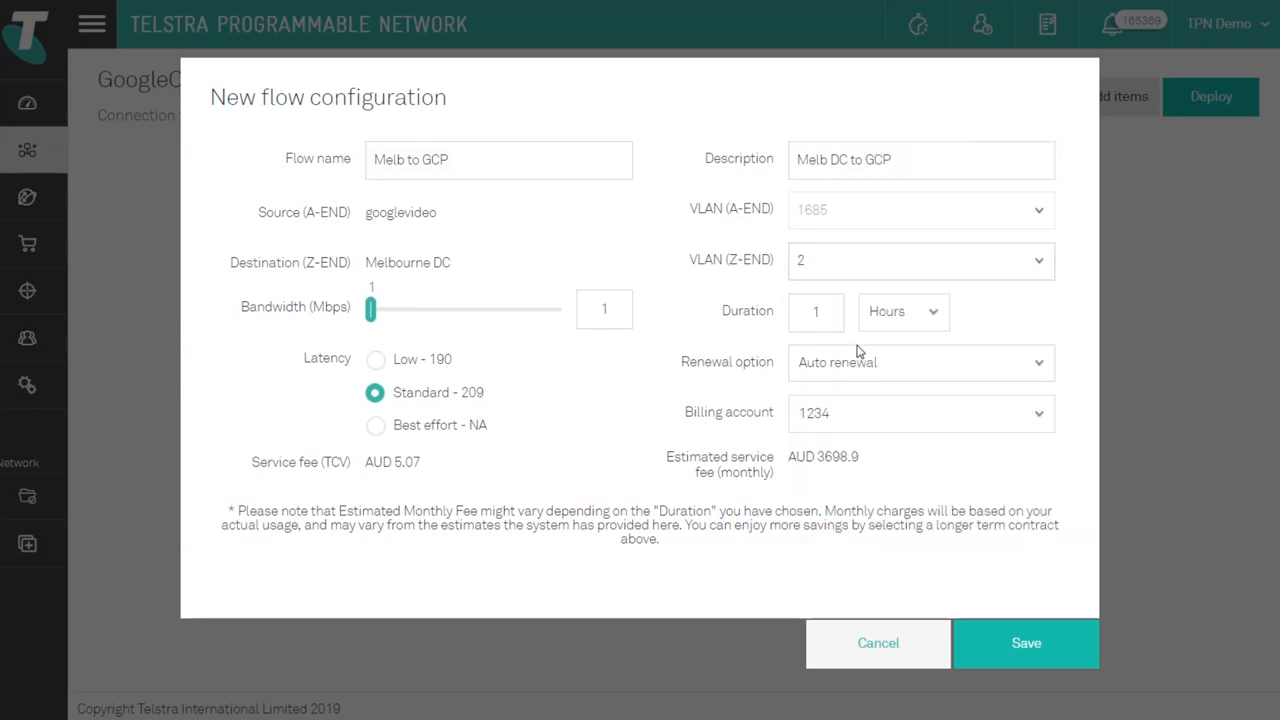
pyautogui.moveTo(890, 348)
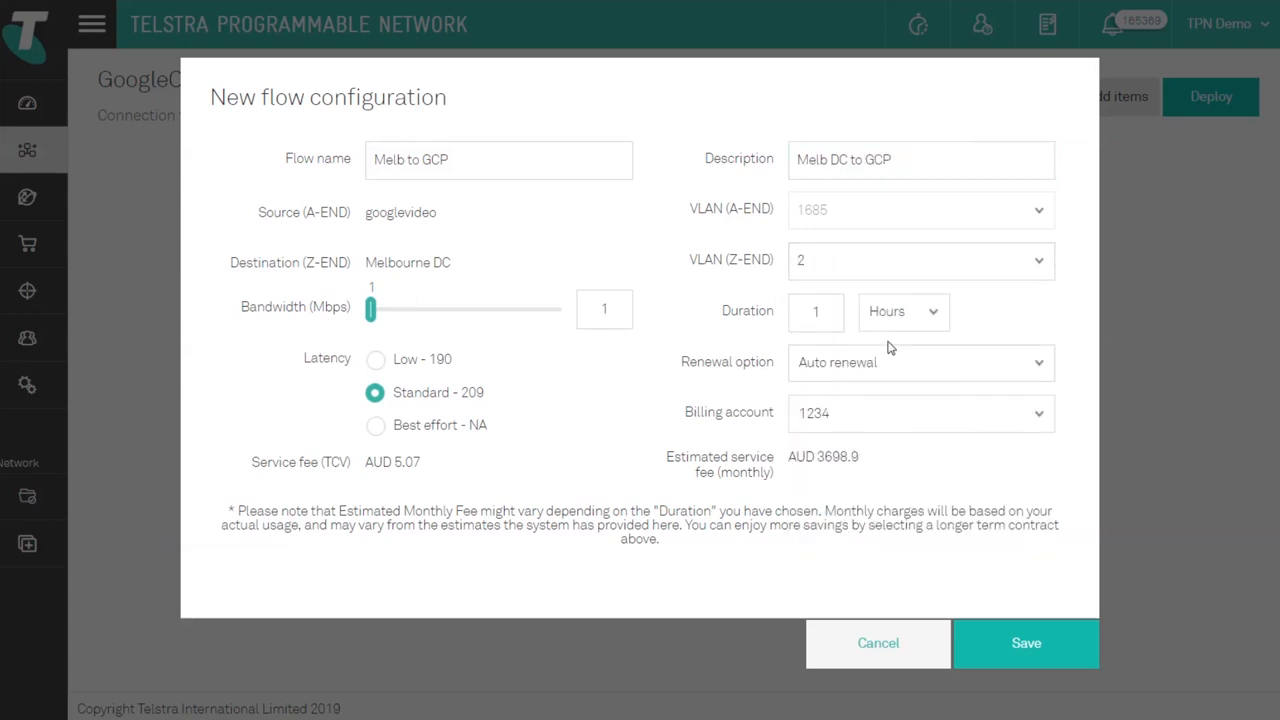
pyautogui.moveTo(371, 309); pyautogui.dragTo(409, 309)
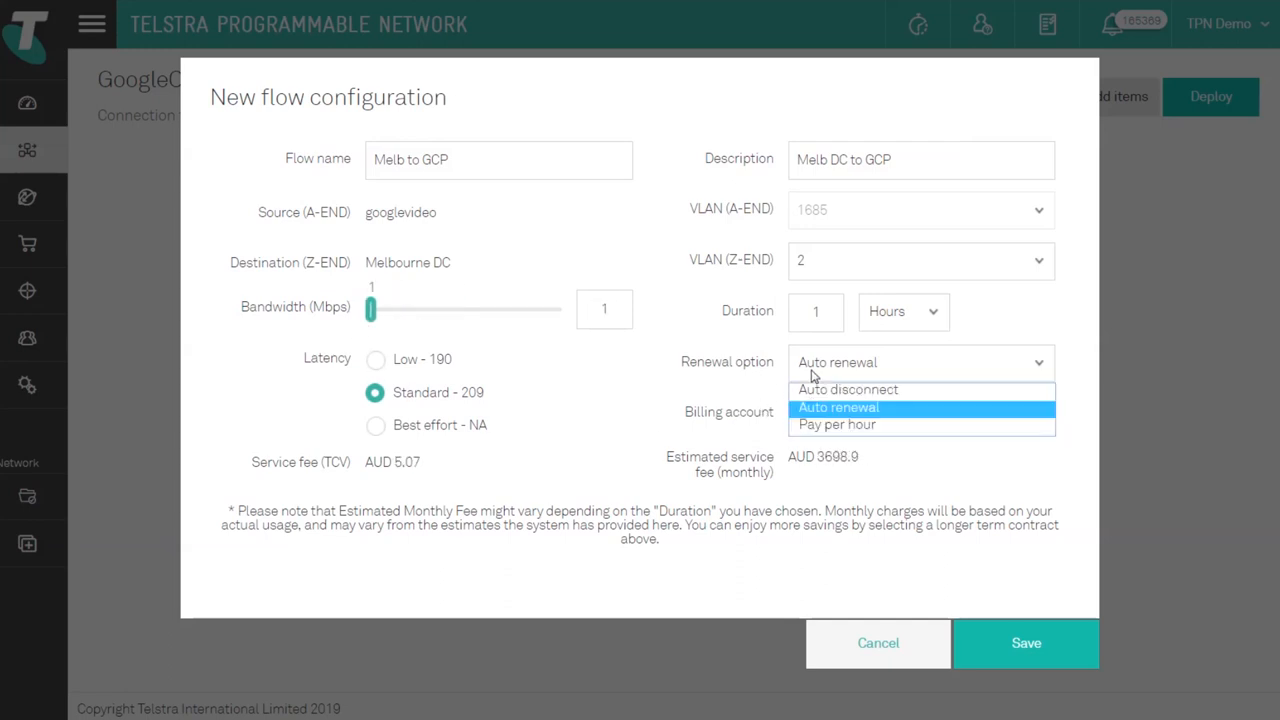
pyautogui.click(847, 389)
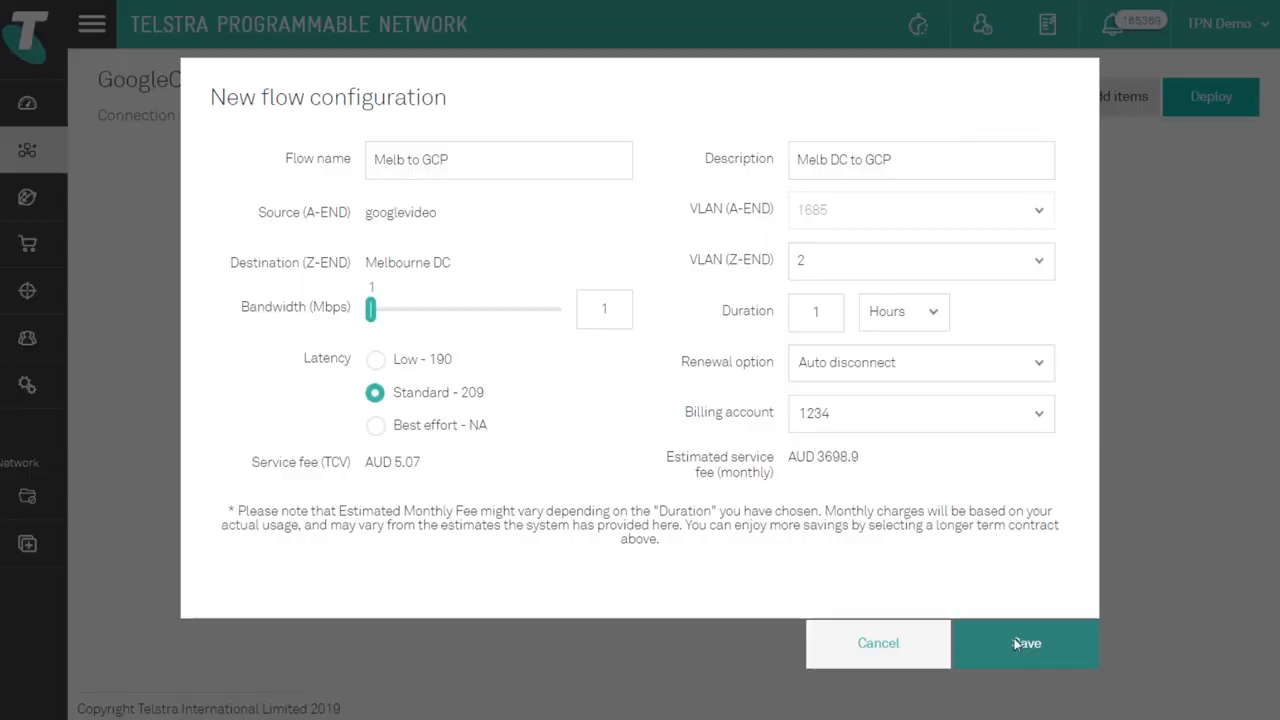
# Step: Save the flow and deploy the GoogleCloud video topology
pyautogui.click(1026, 643)
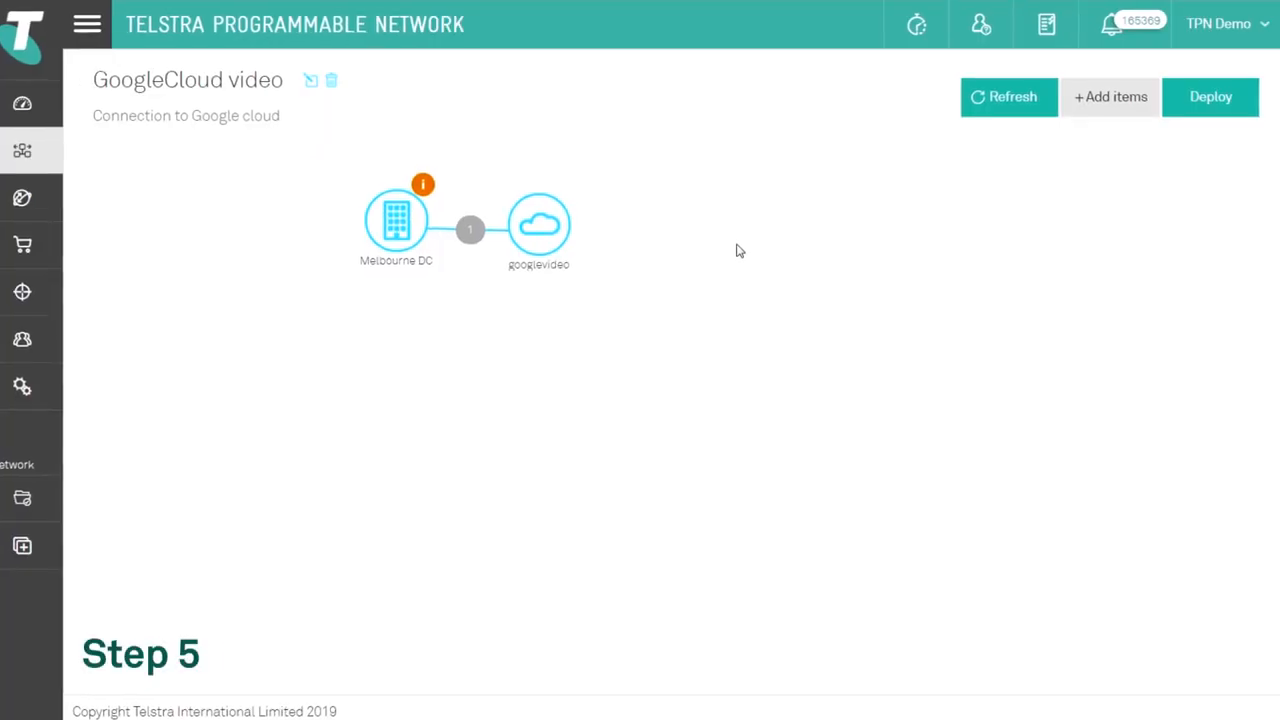
pyautogui.click(1210, 96)
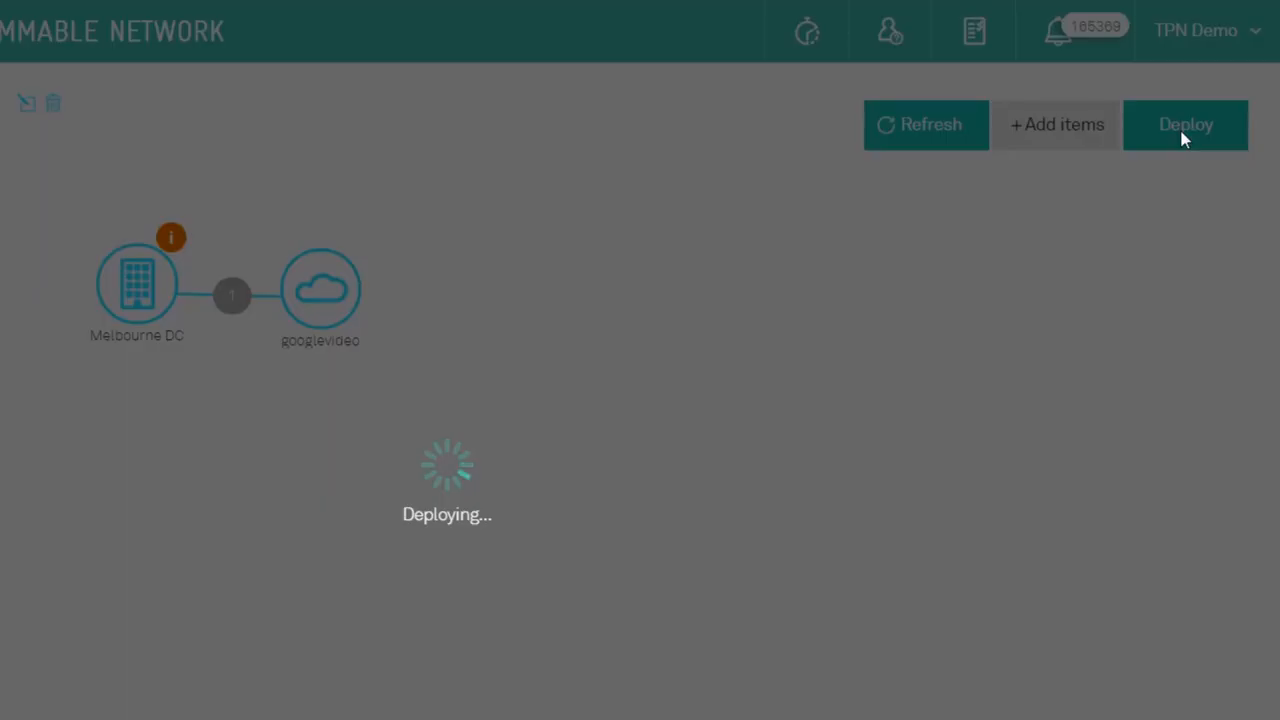
pyautogui.click(1186, 124)
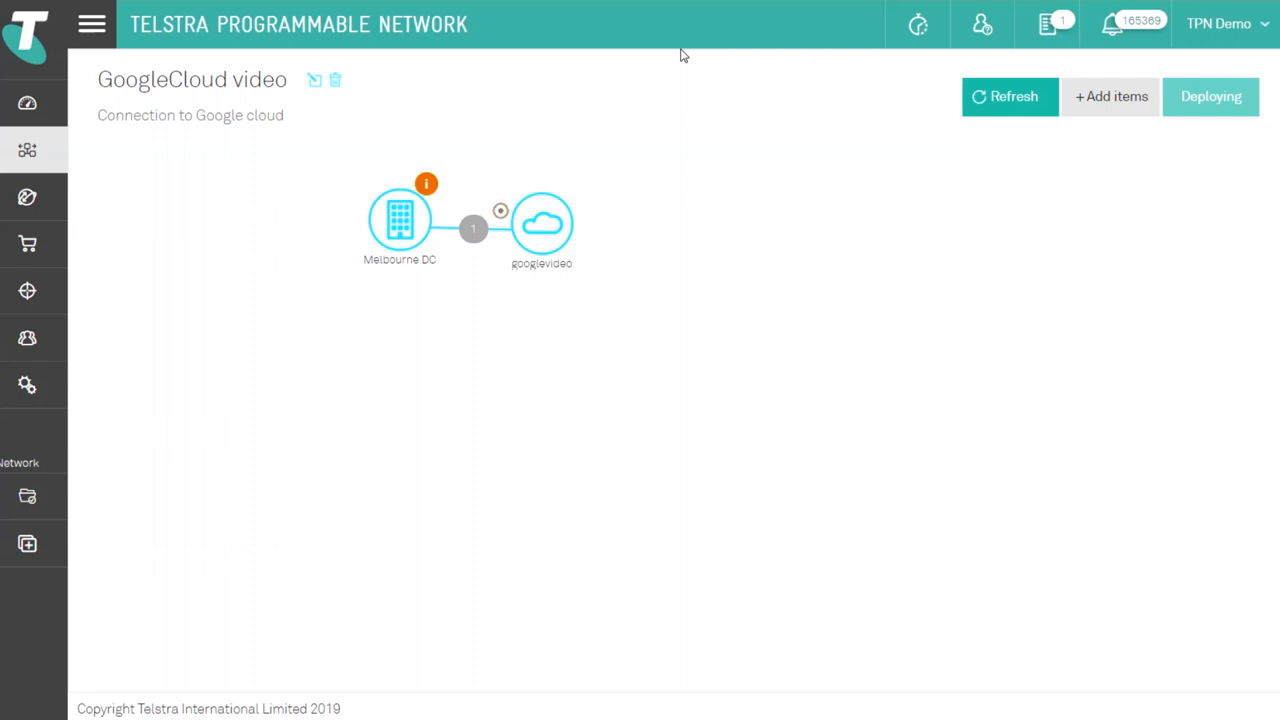